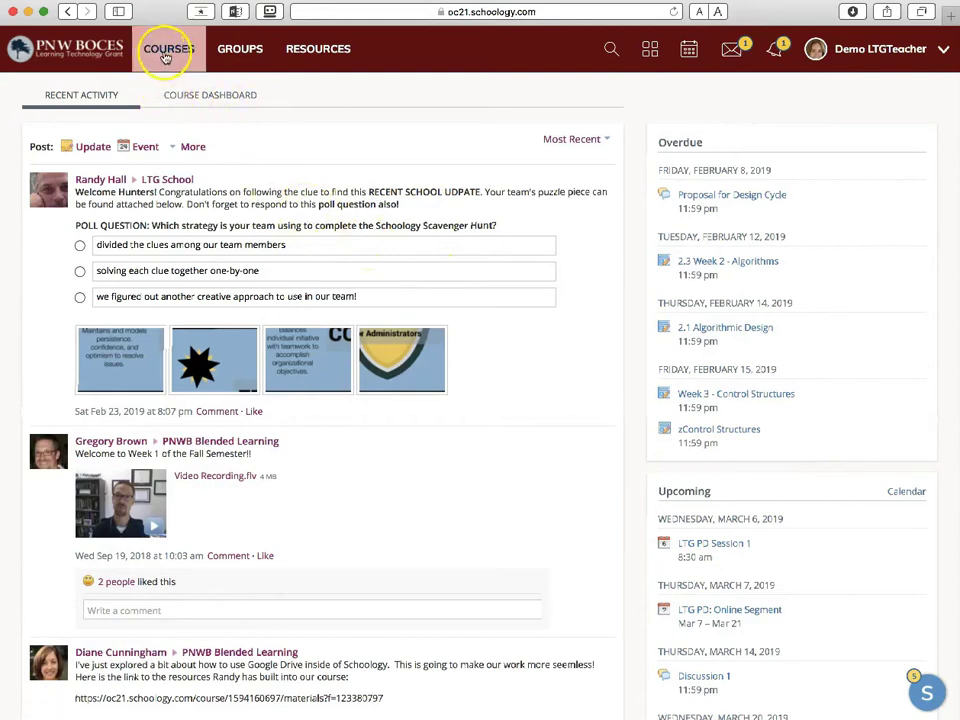
Step: Browse the course list and home feed, then bring up the full calendar of course events
left_click(168, 48)
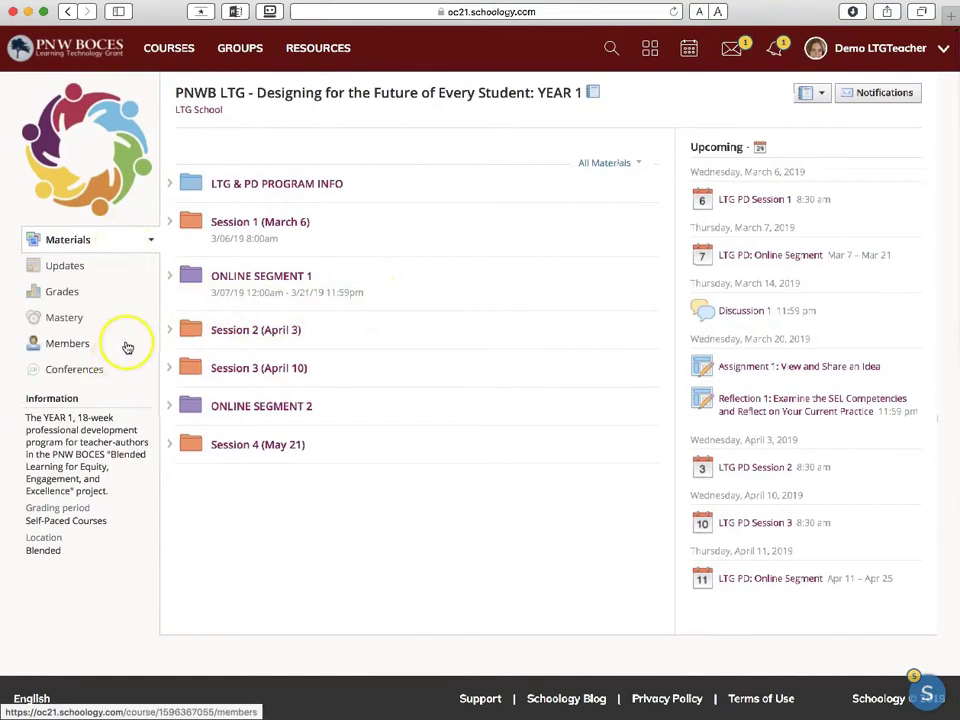
mouse_move(136, 356)
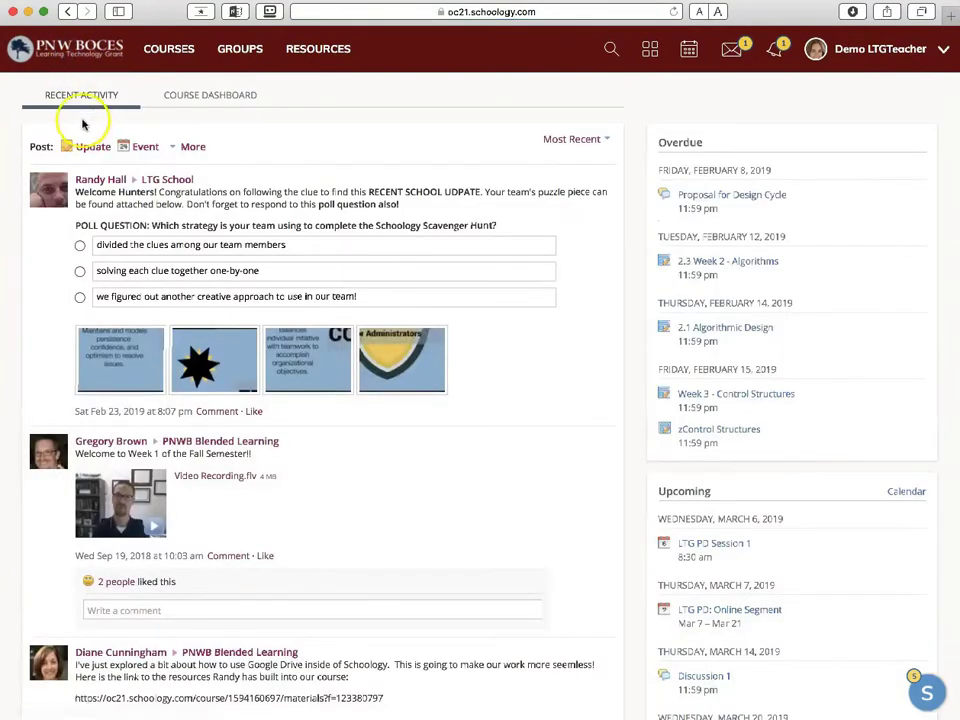
mouse_move(236, 152)
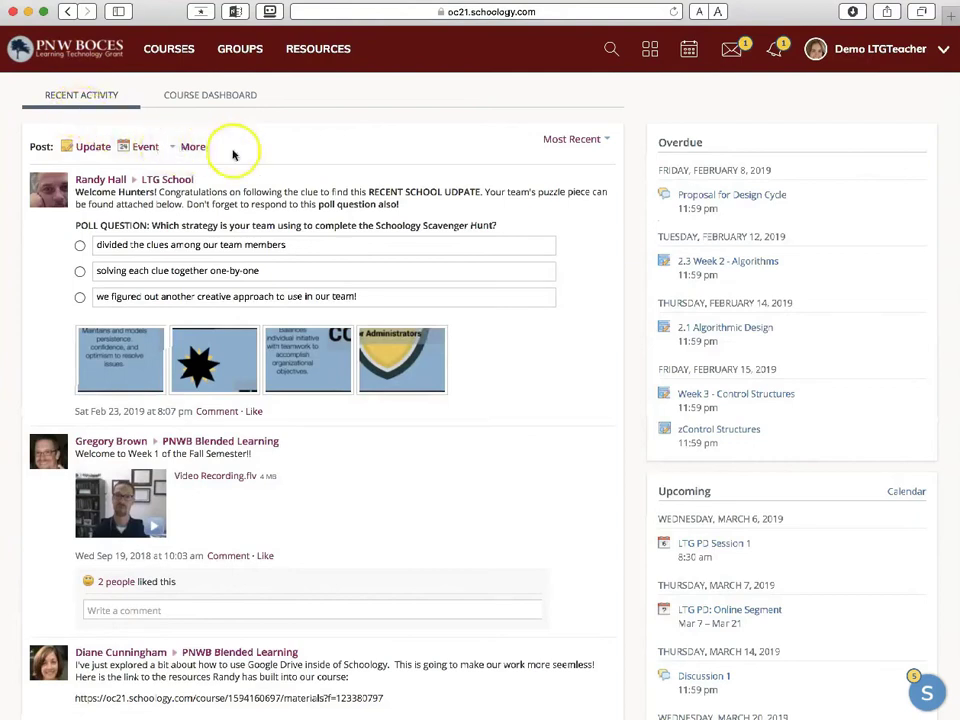
mouse_move(128, 146)
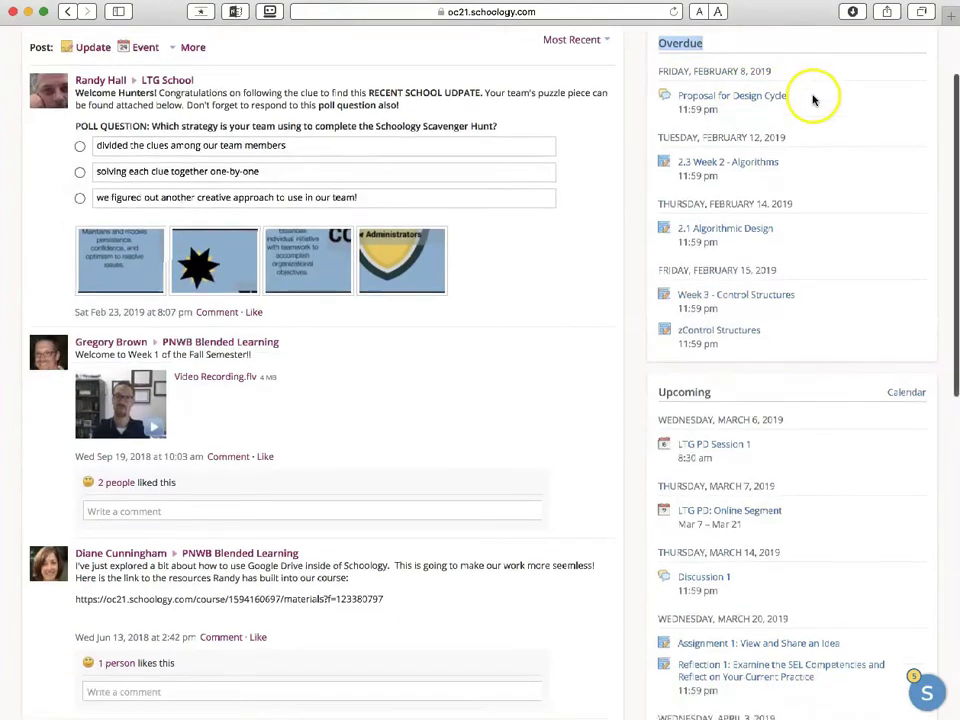
scroll("down", 3)
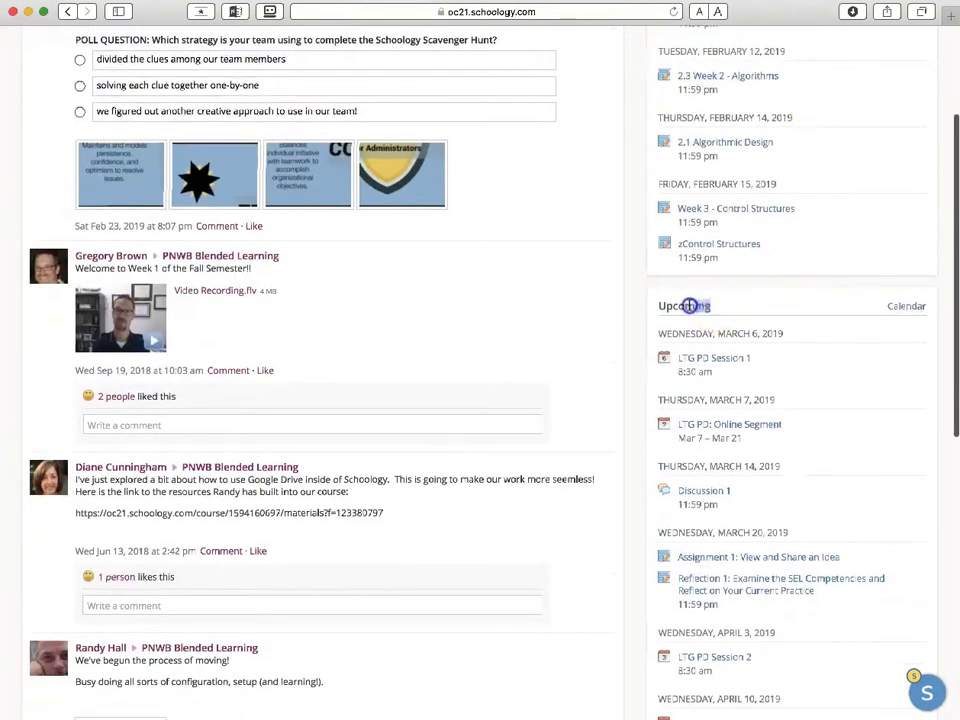
mouse_move(752, 306)
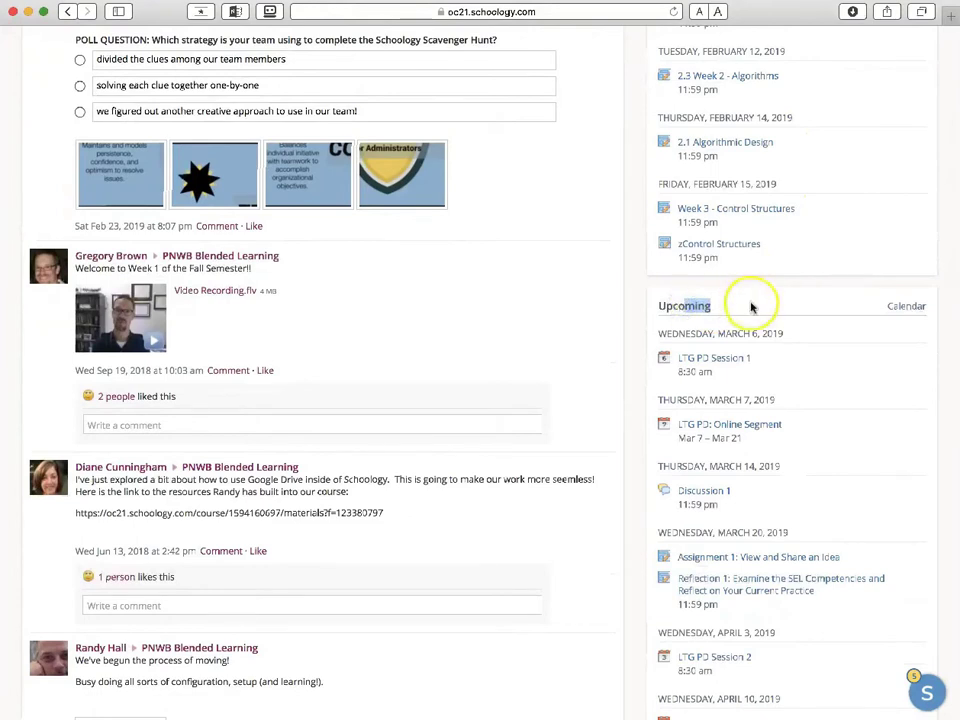
scroll("down", 3)
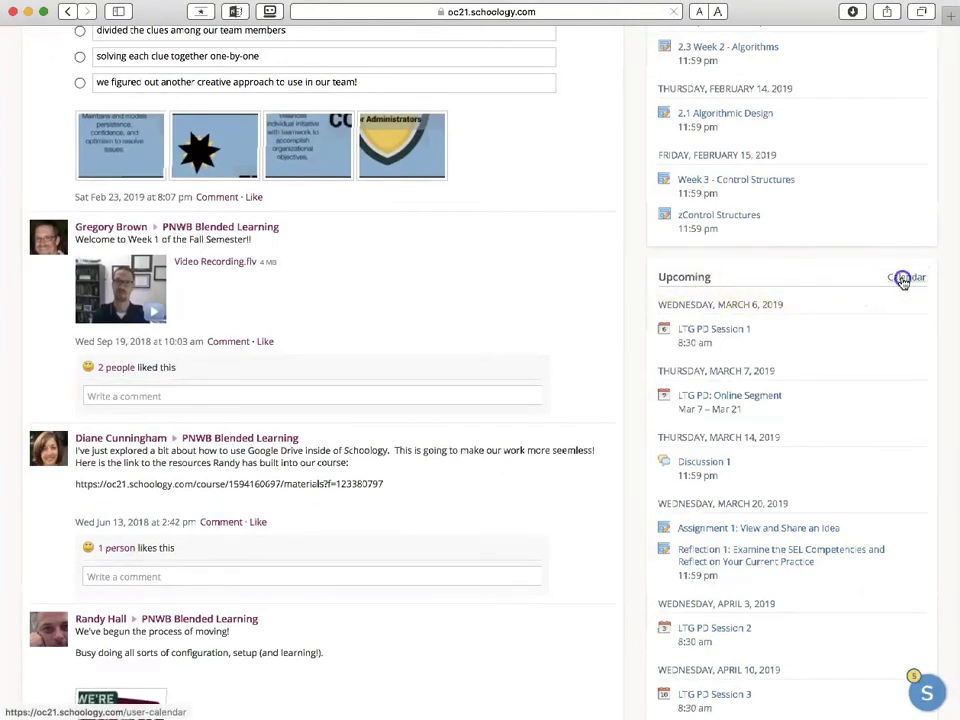
left_click(904, 276)
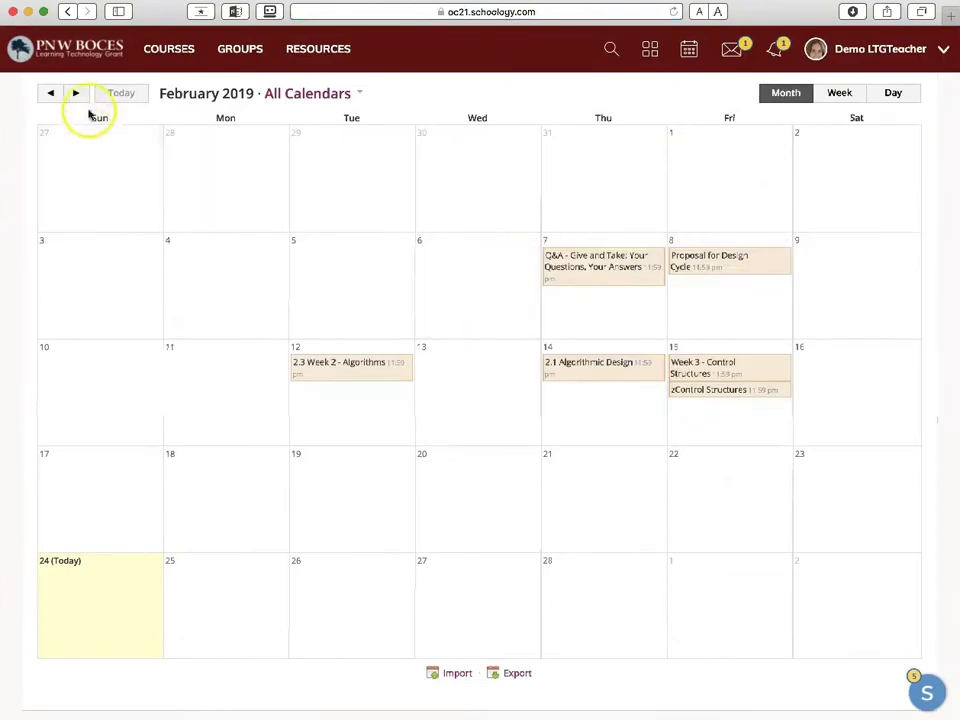
Step: View March 2019 and the March 6 Session 1 event details, then return to February 2019
left_click(76, 92)
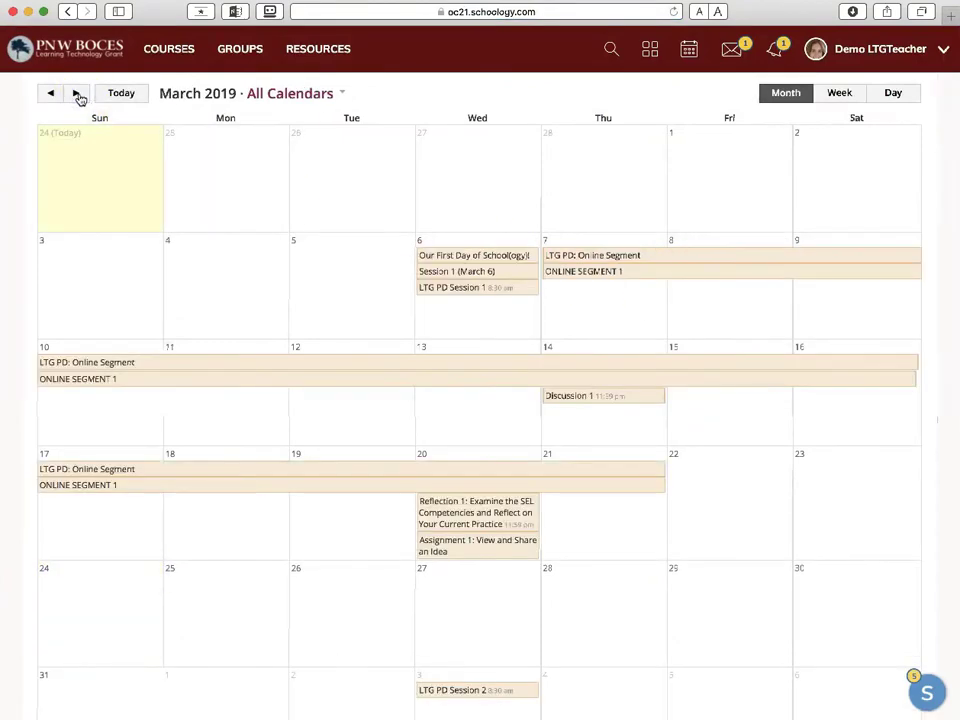
mouse_move(464, 272)
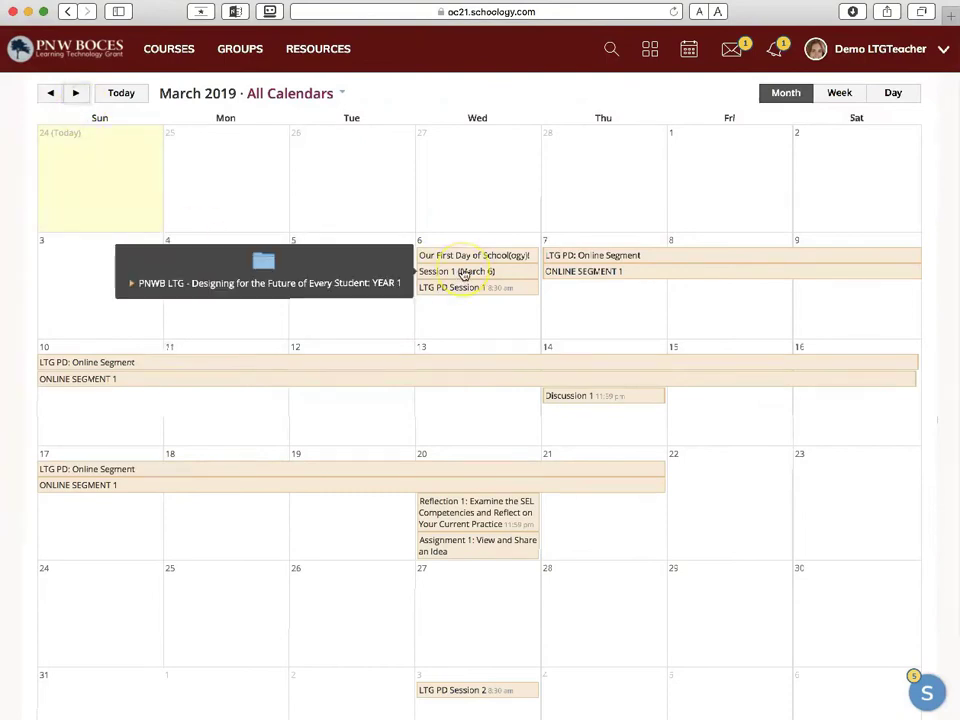
left_click(458, 272)
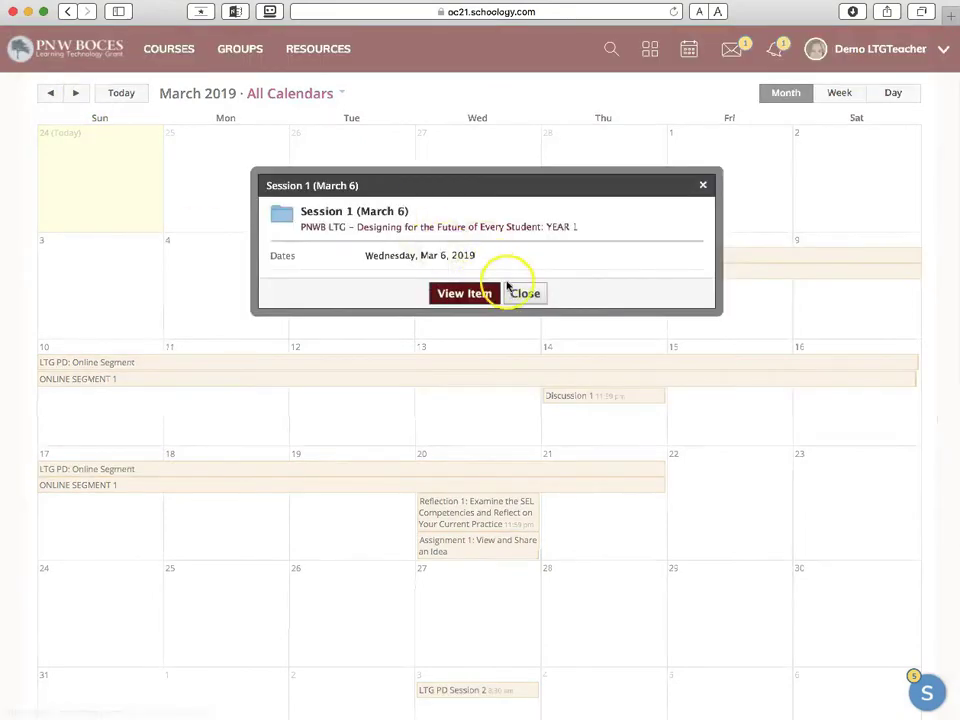
left_click(524, 292)
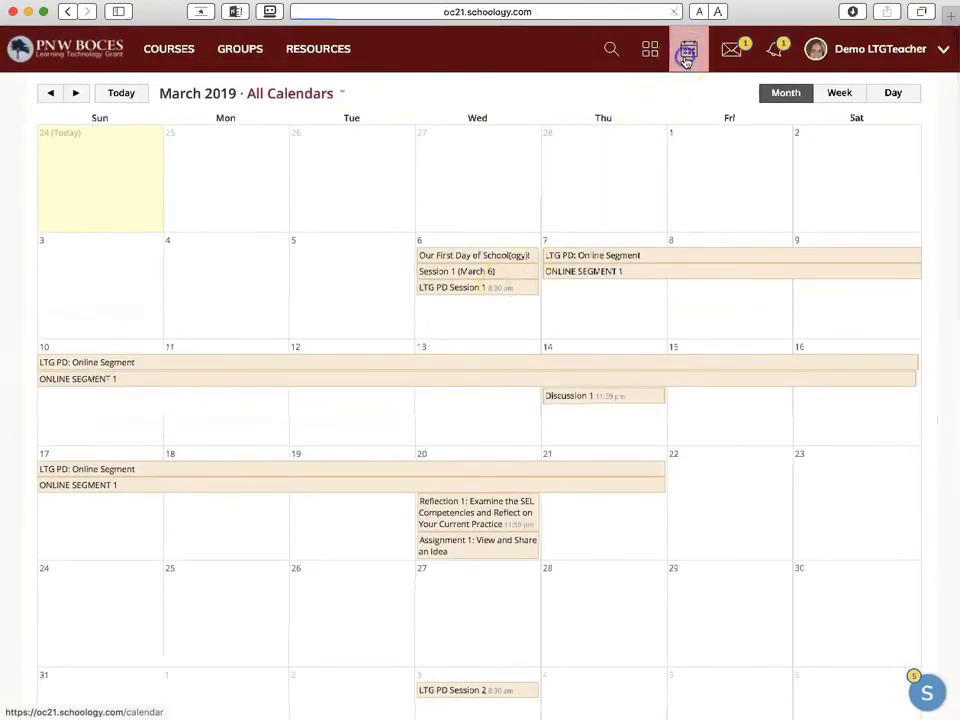
left_click(50, 94)
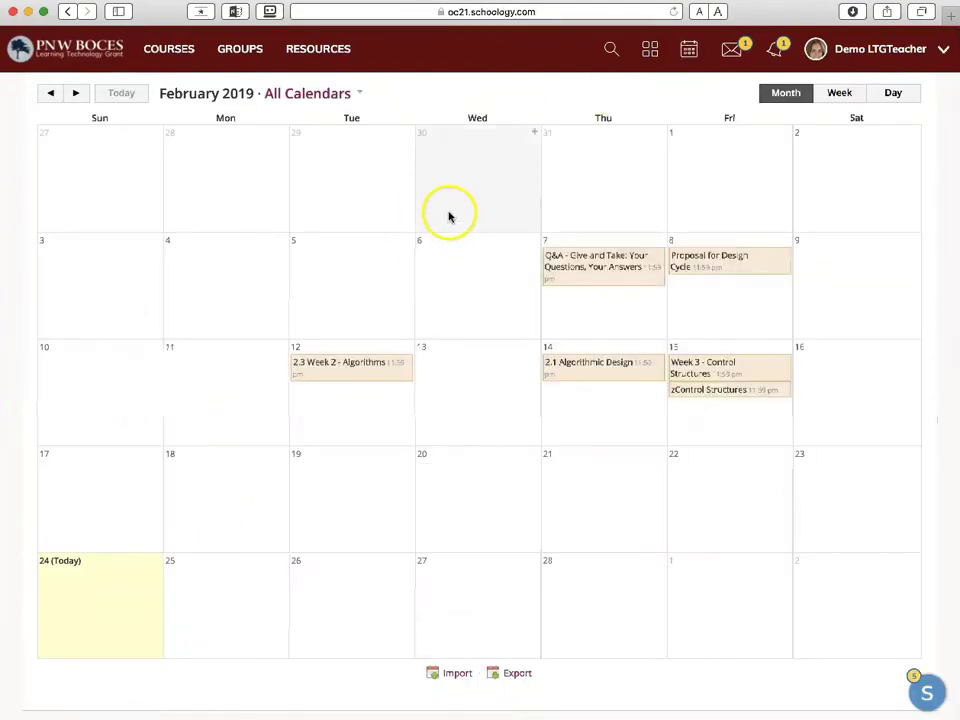
mouse_move(288, 264)
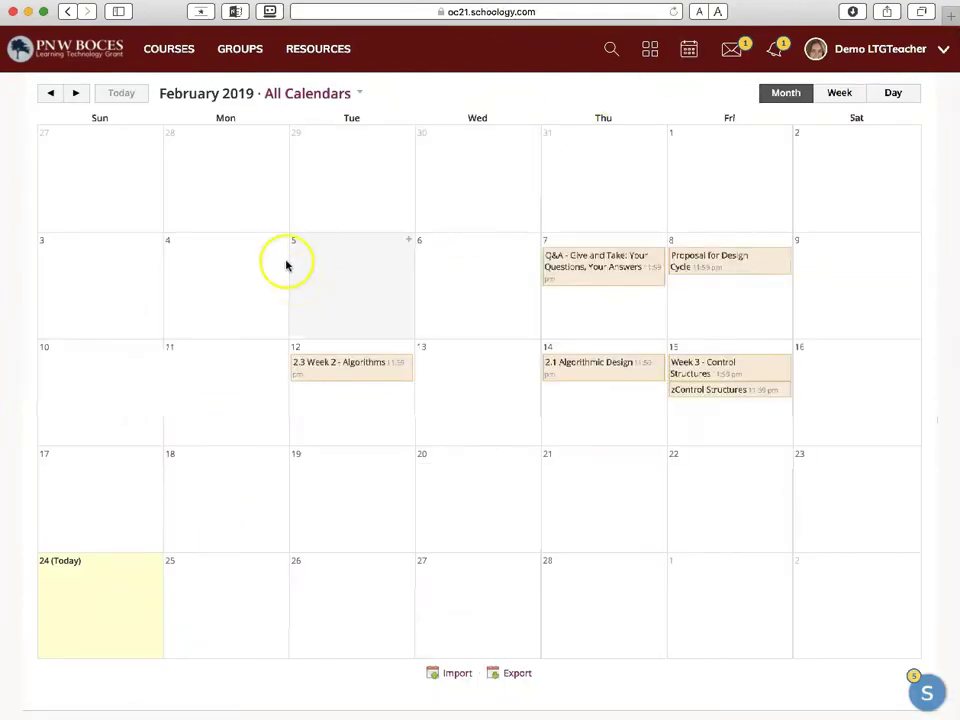
mouse_move(64, 48)
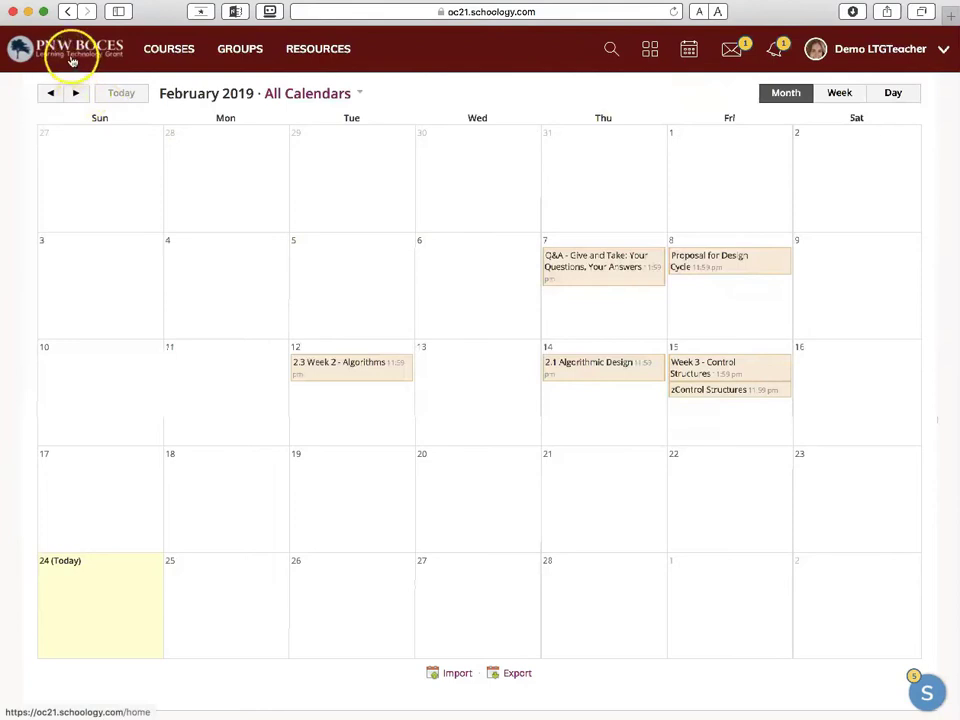
Step: Return to the home feed via the PNW BOCES logo and show the recent notifications list
left_click(70, 48)
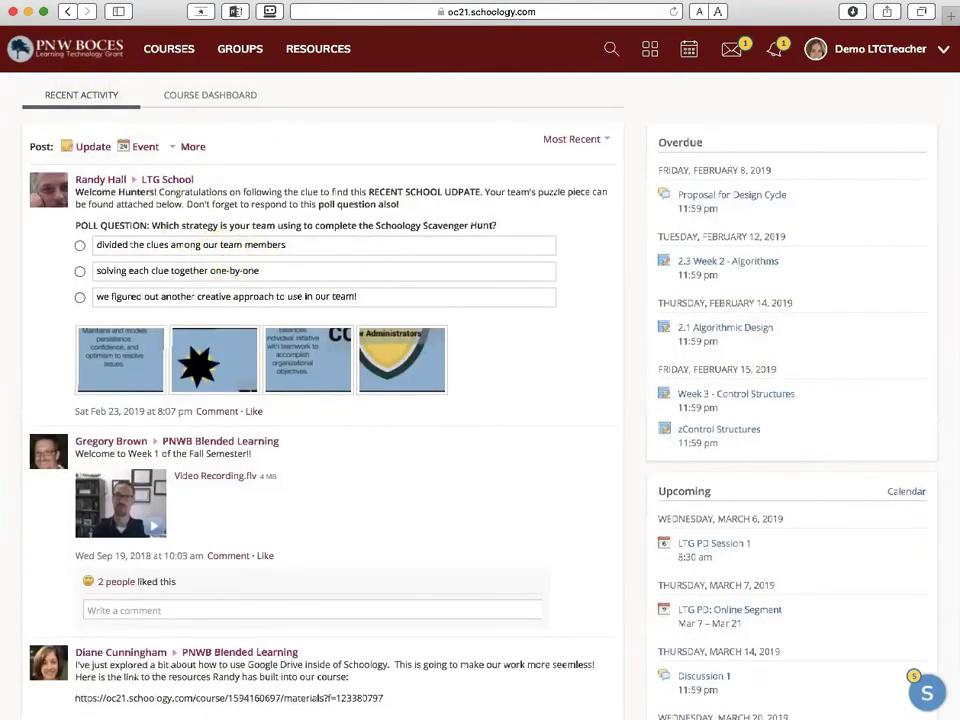
mouse_move(480, 130)
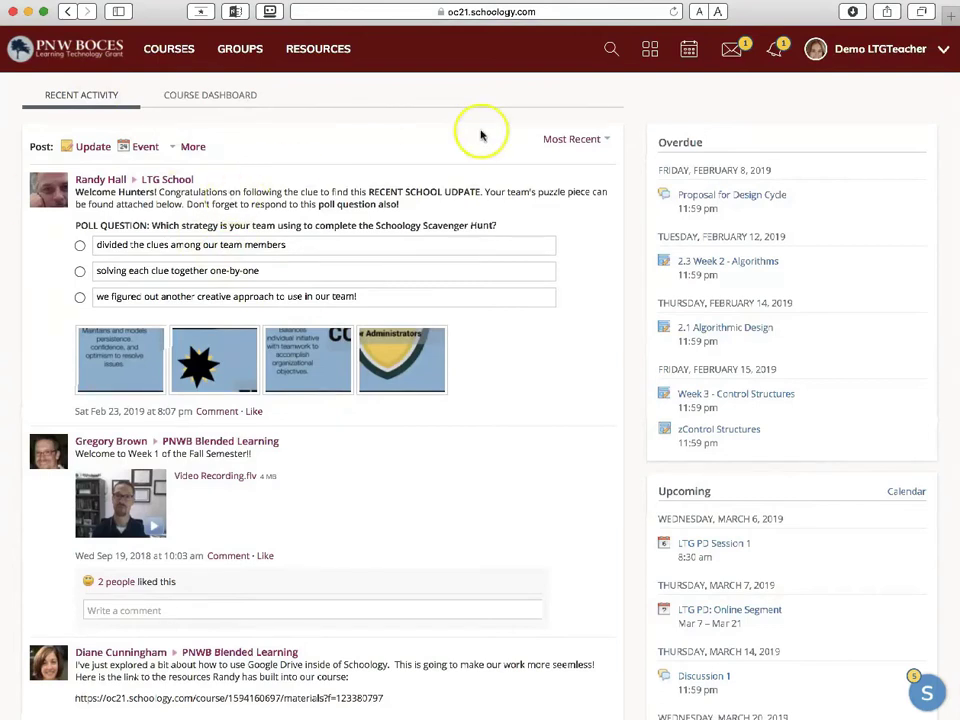
mouse_move(598, 104)
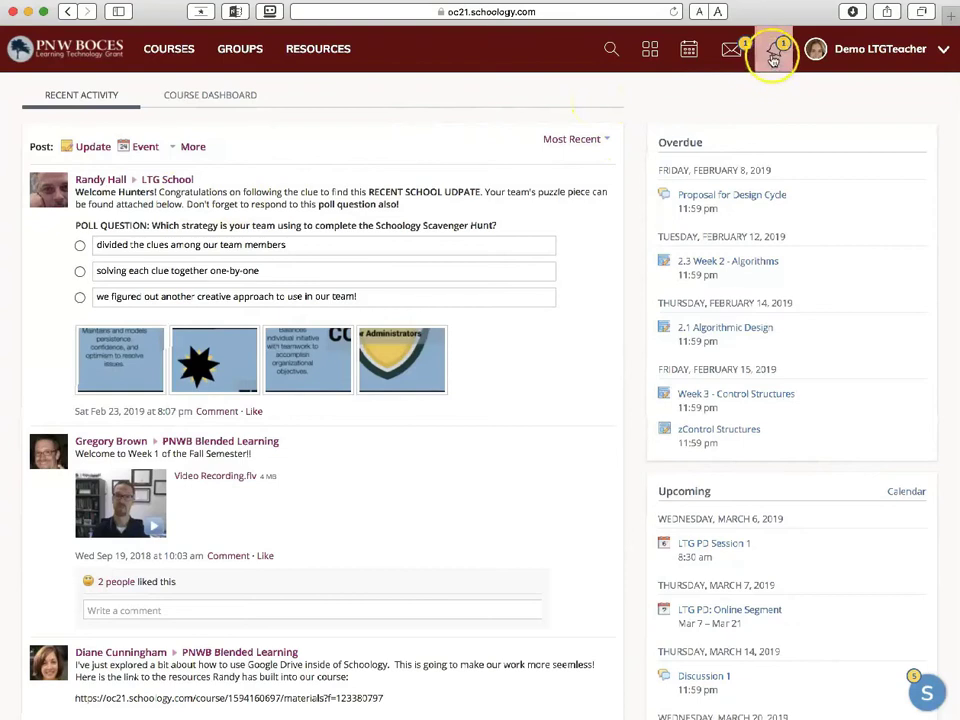
left_click(770, 48)
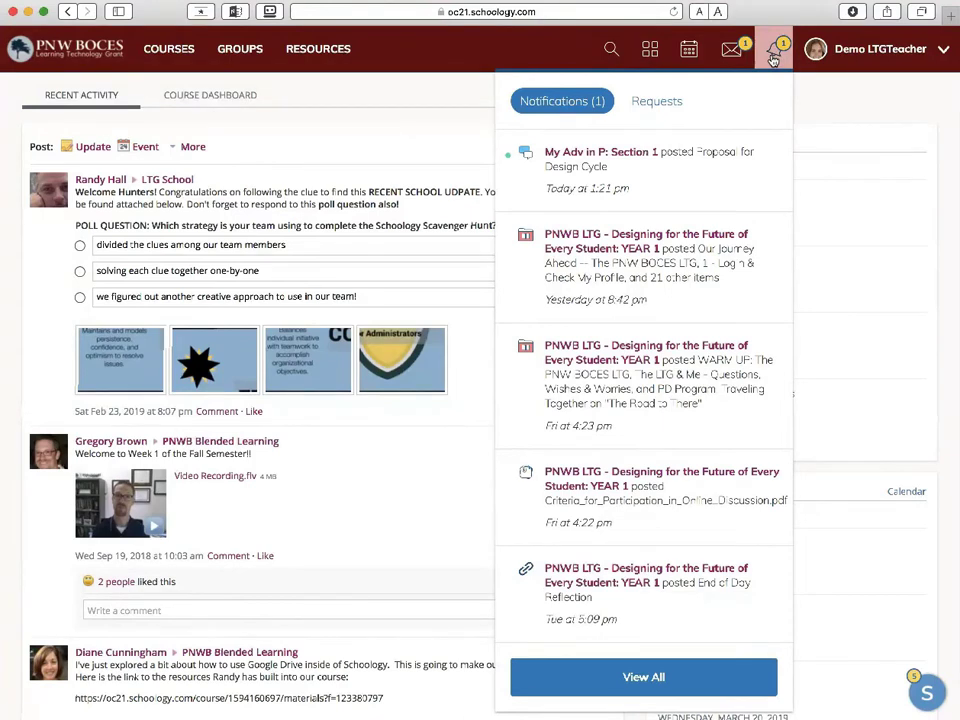
mouse_move(772, 62)
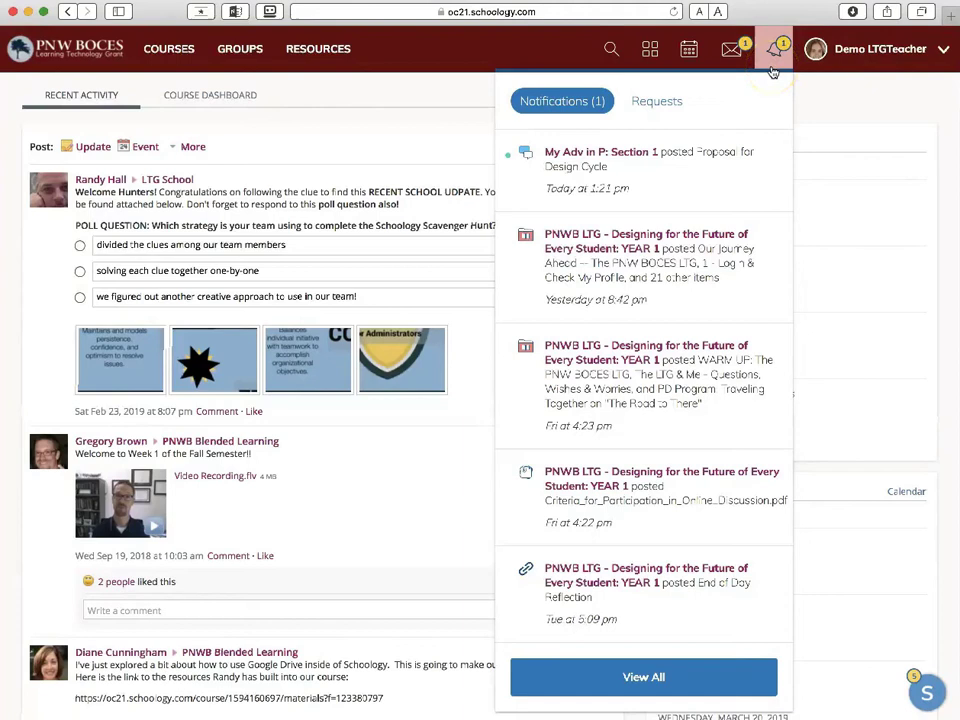
mouse_move(748, 118)
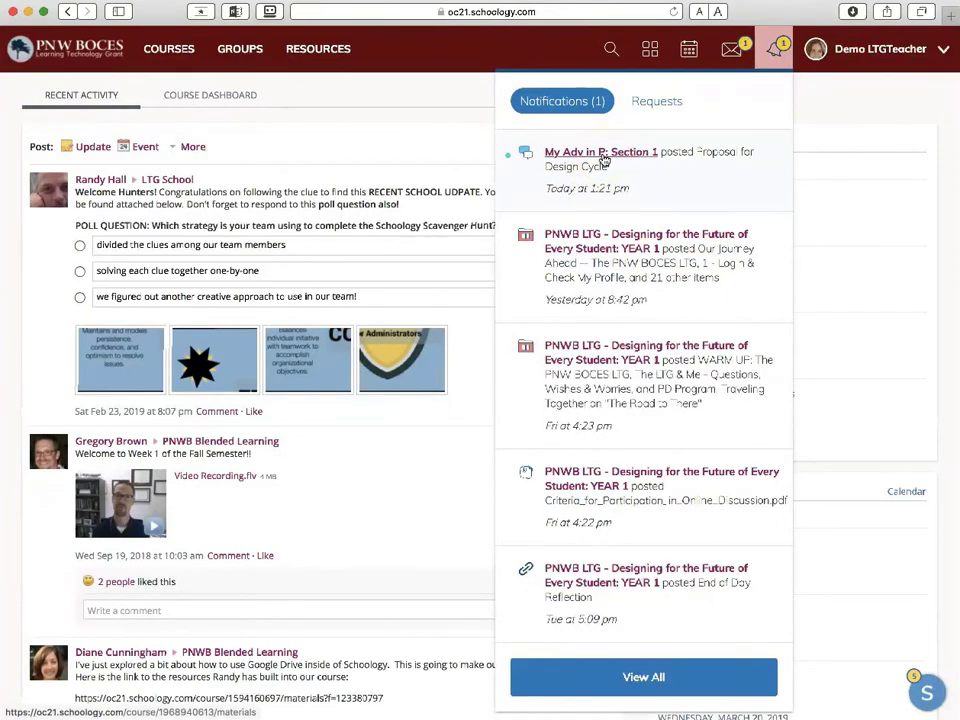
mouse_move(408, 104)
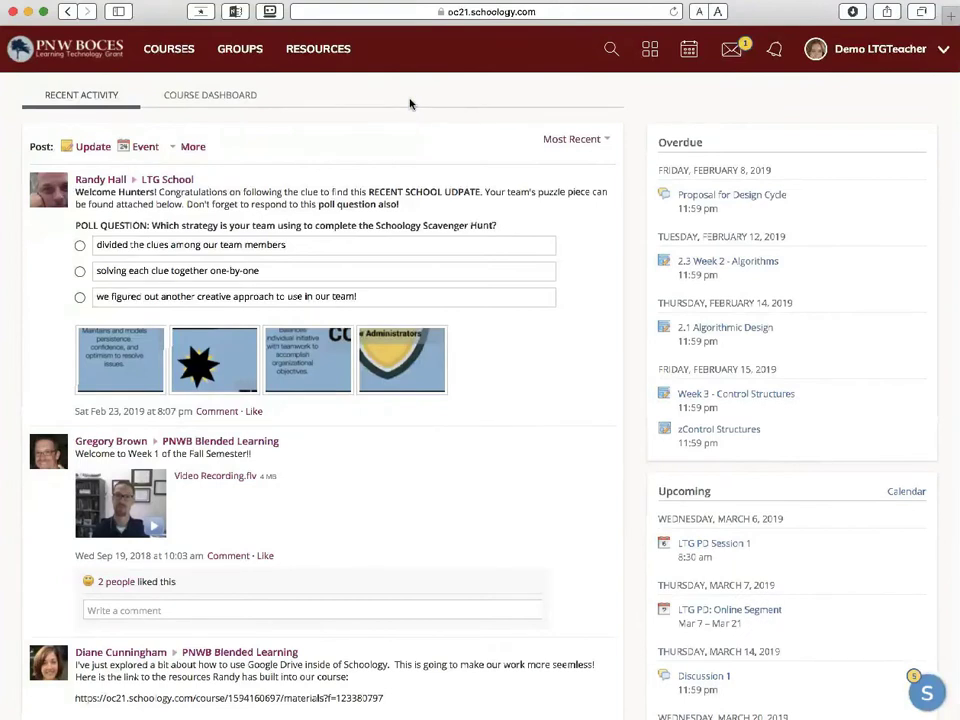
mouse_move(828, 90)
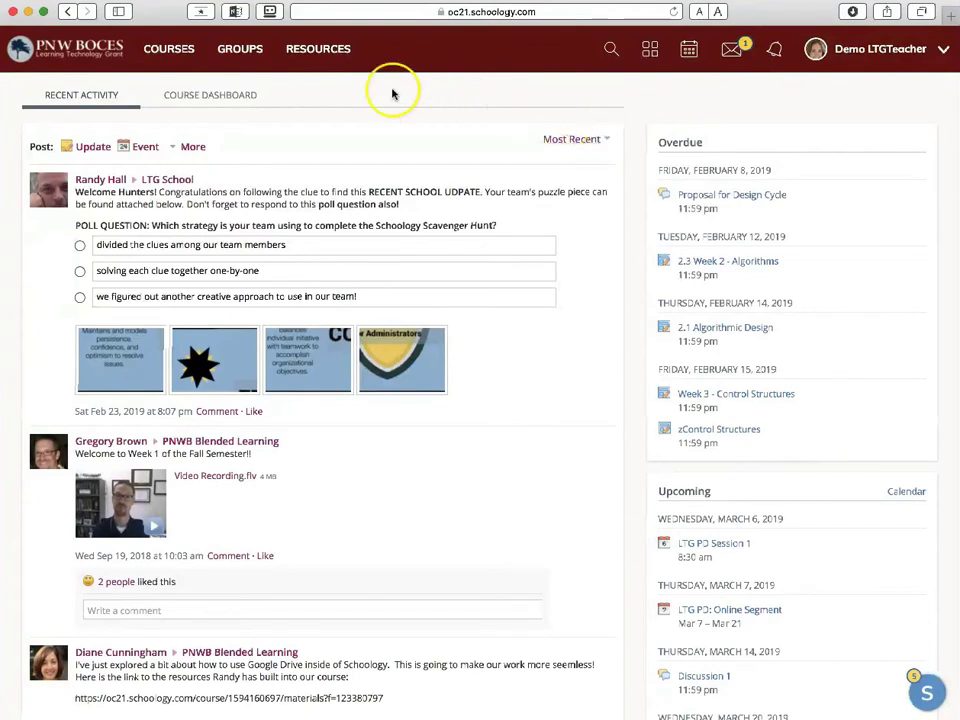
mouse_move(244, 86)
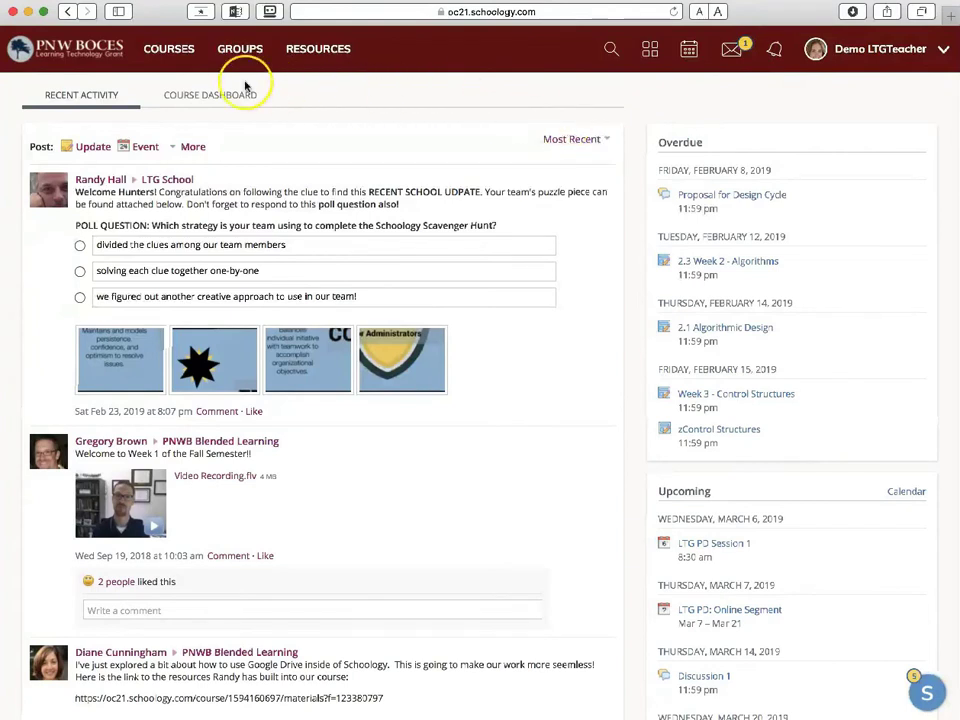
Step: Peek at the groups list, then show the messages dropdown
left_click(240, 48)
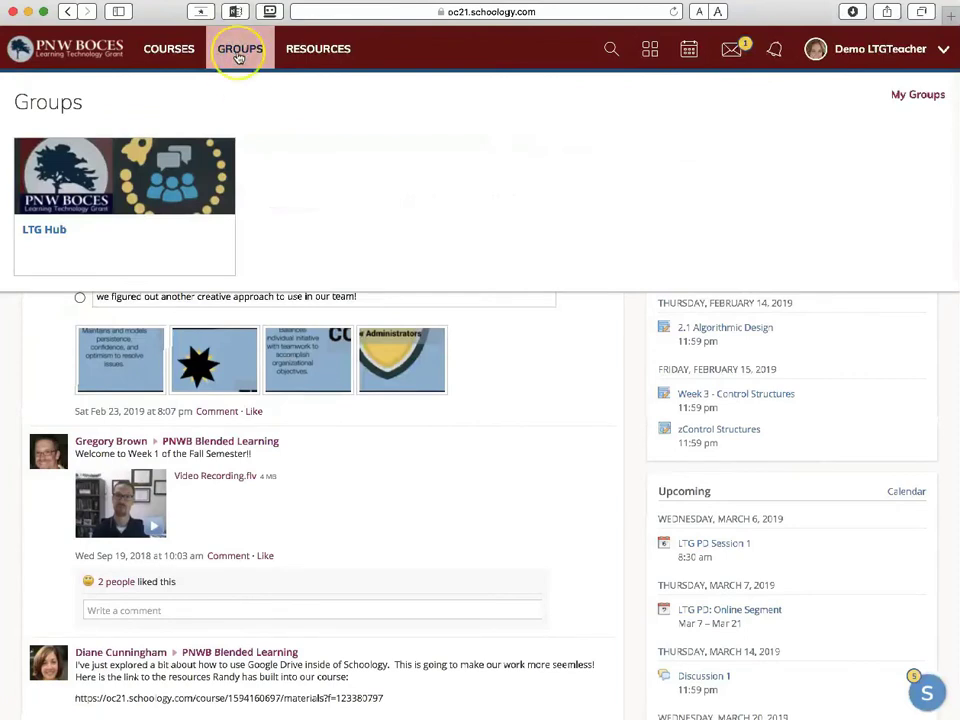
left_click(240, 48)
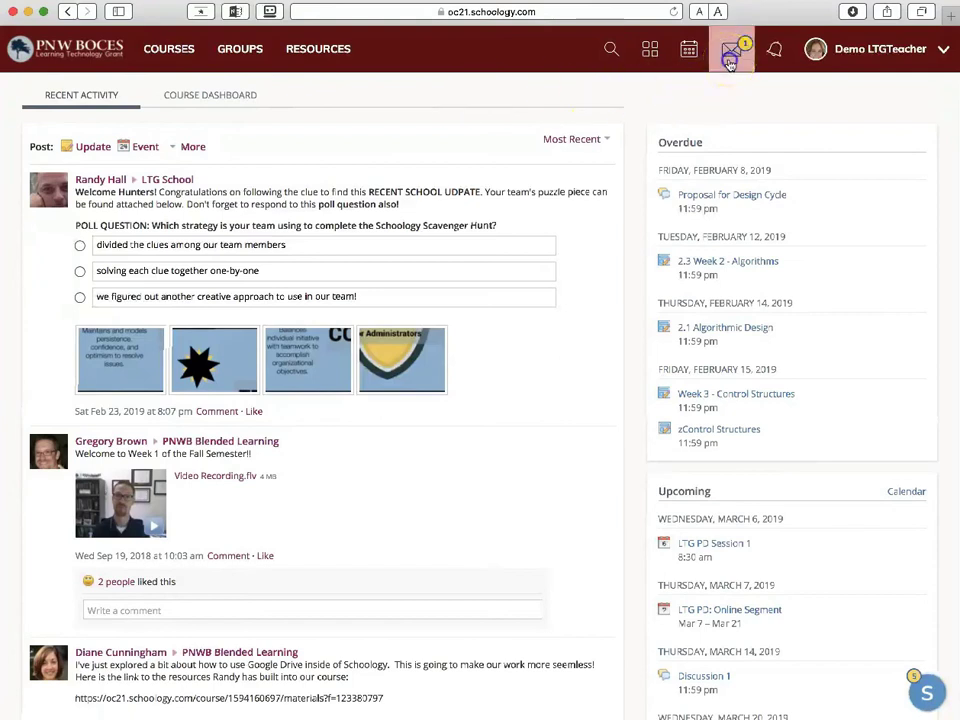
left_click(732, 48)
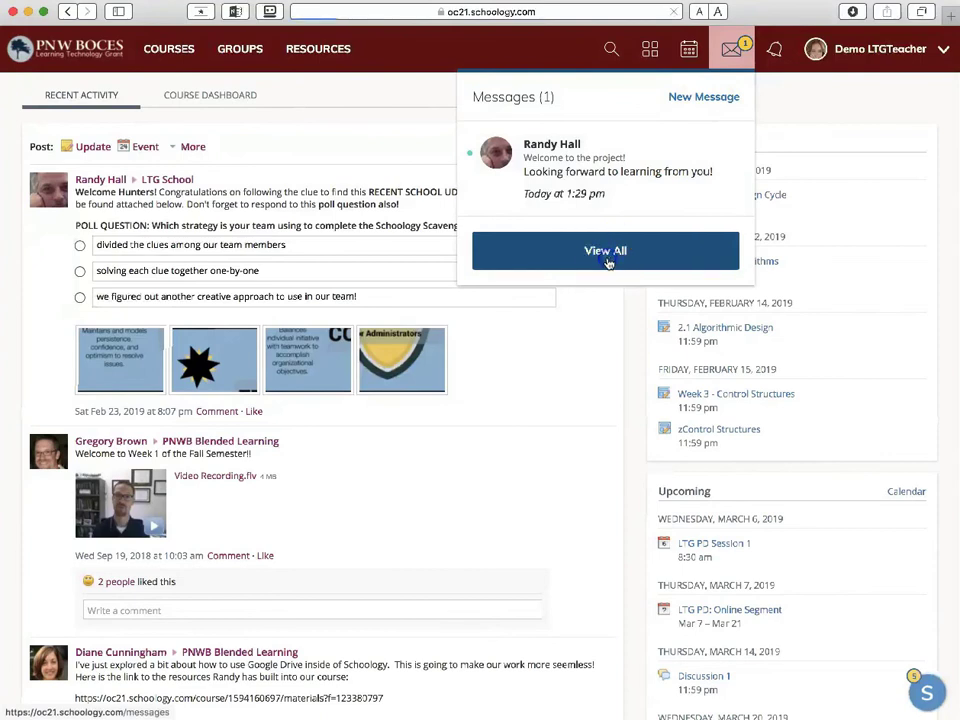
Step: View the full inbox with its welcome message, start a new message and cancel it
left_click(604, 250)
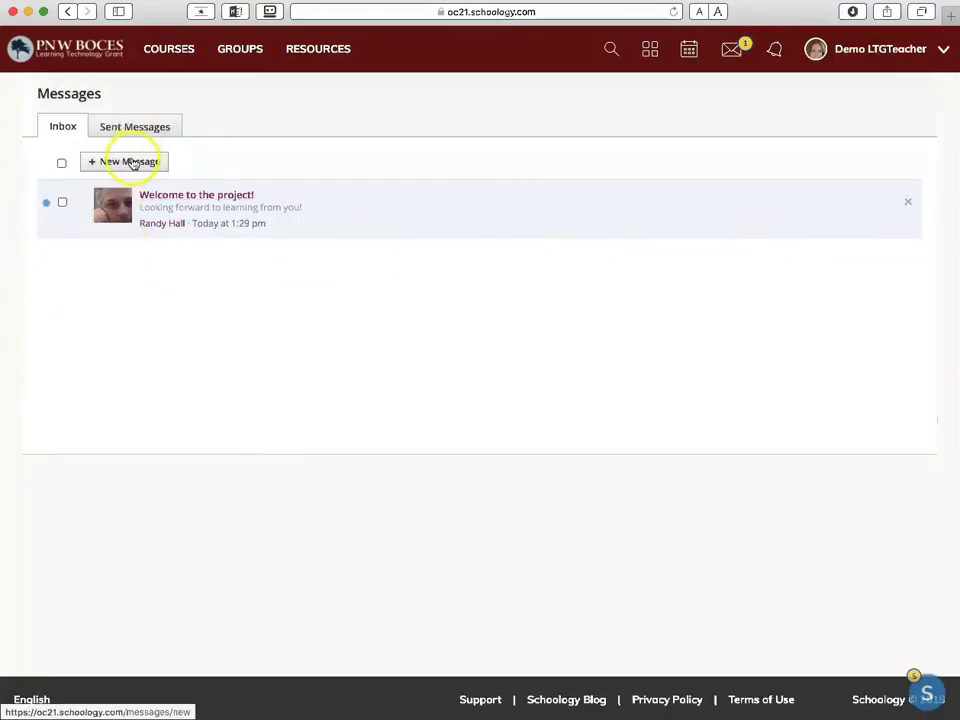
left_click(124, 160)
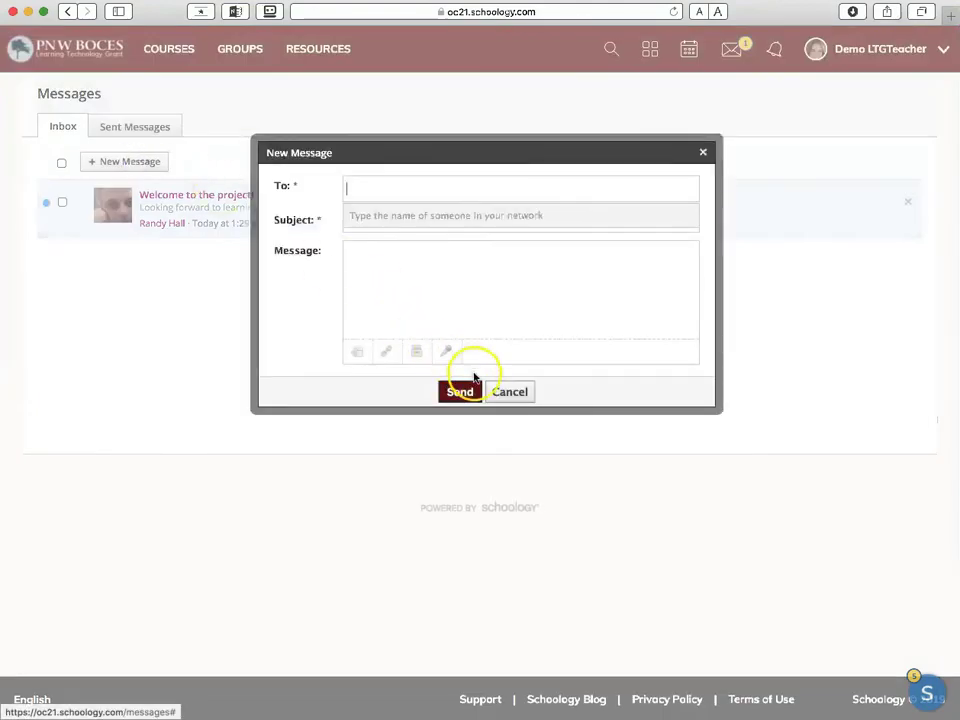
left_click(510, 390)
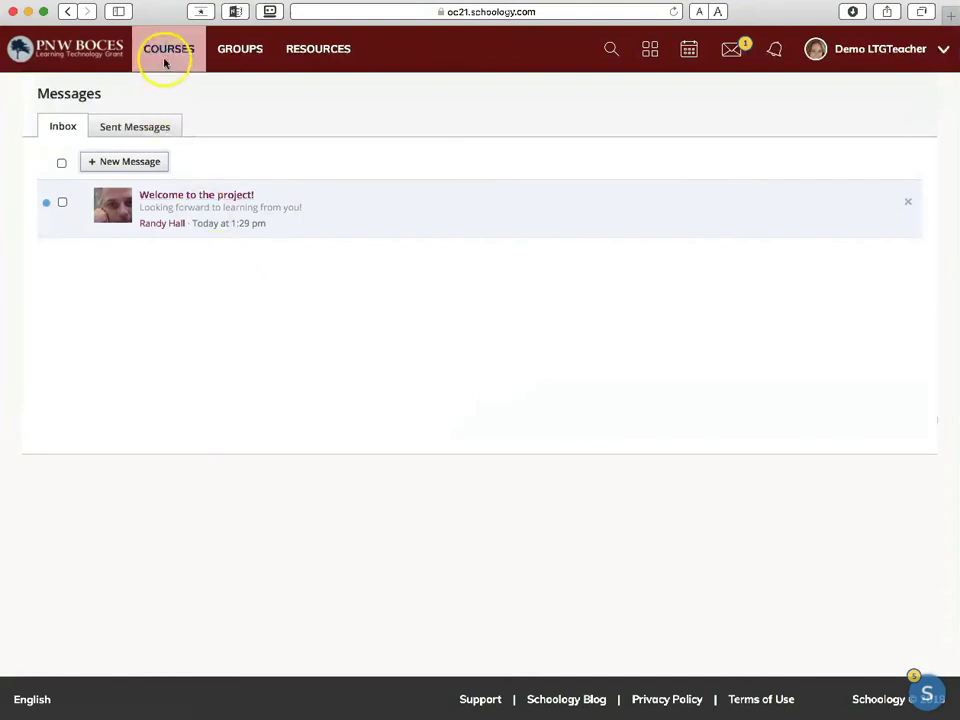
Step: Show the PNWB LTG course member list with a member's Send message option, then go to Resources
left_click(168, 48)
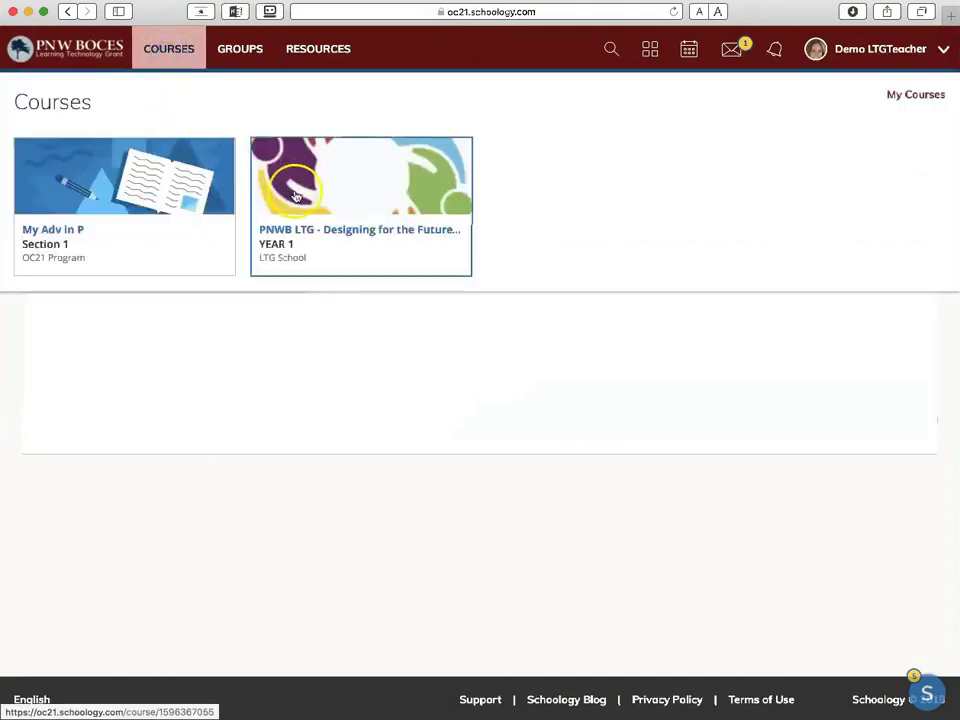
left_click(360, 180)
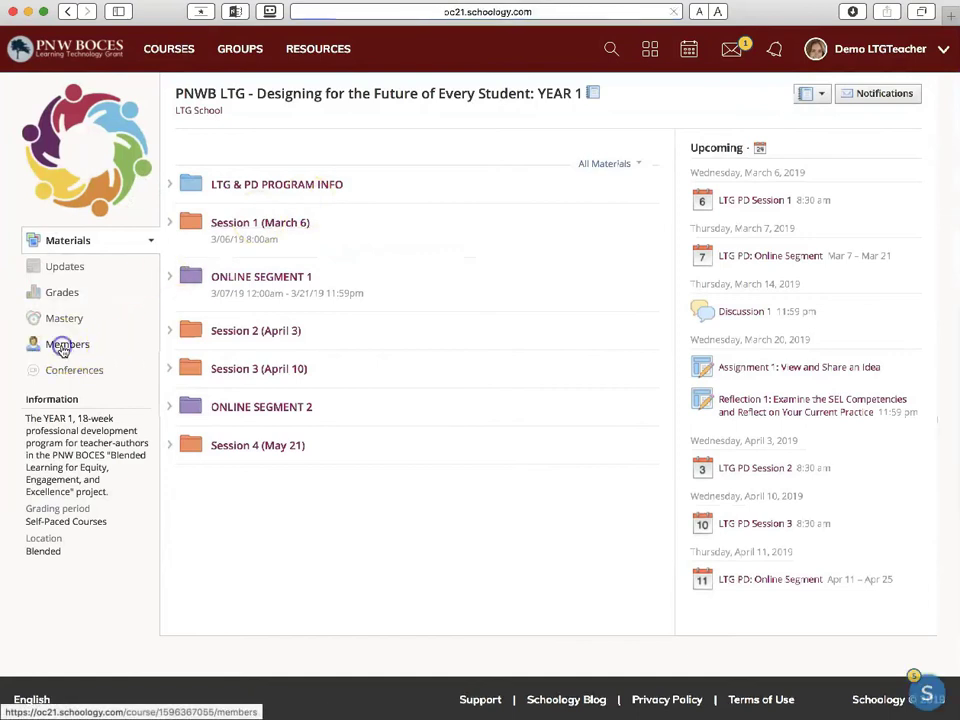
left_click(68, 344)
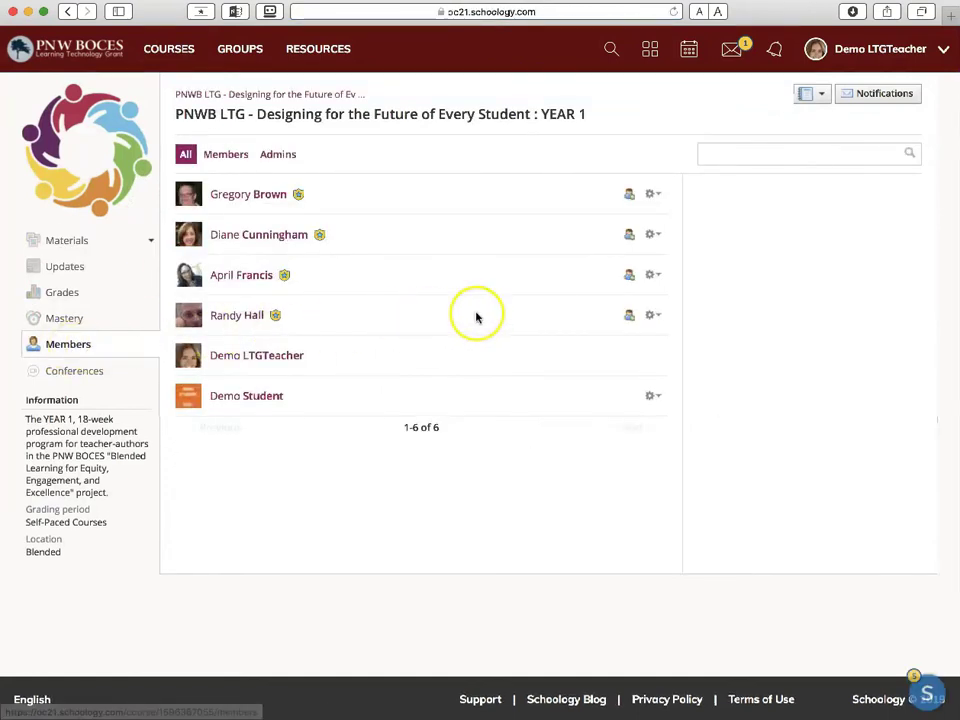
left_click(652, 316)
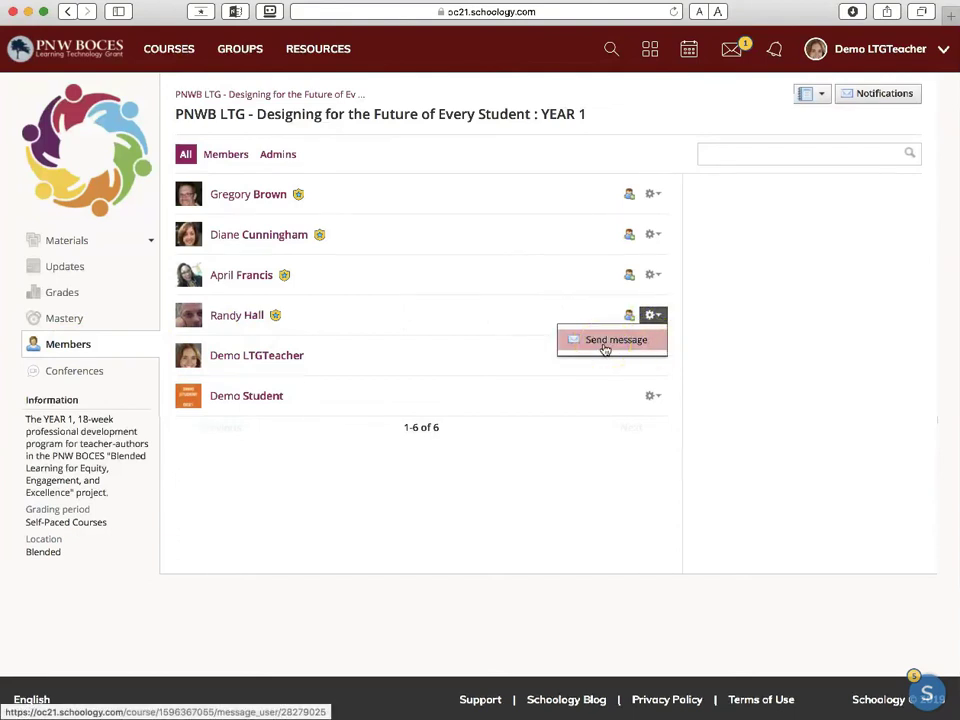
mouse_move(396, 300)
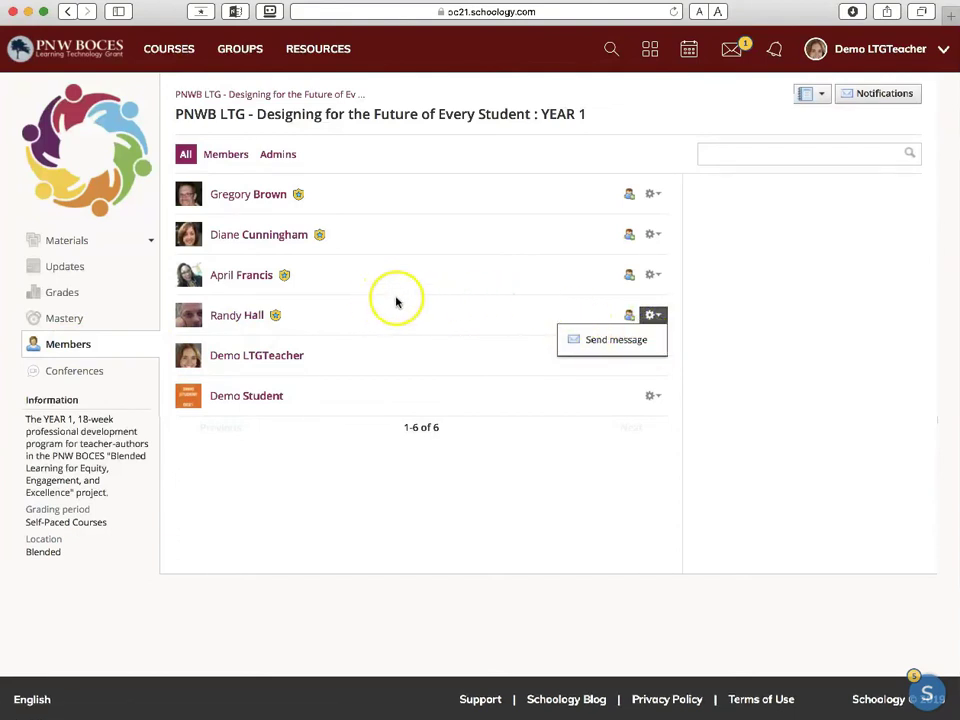
left_click(318, 48)
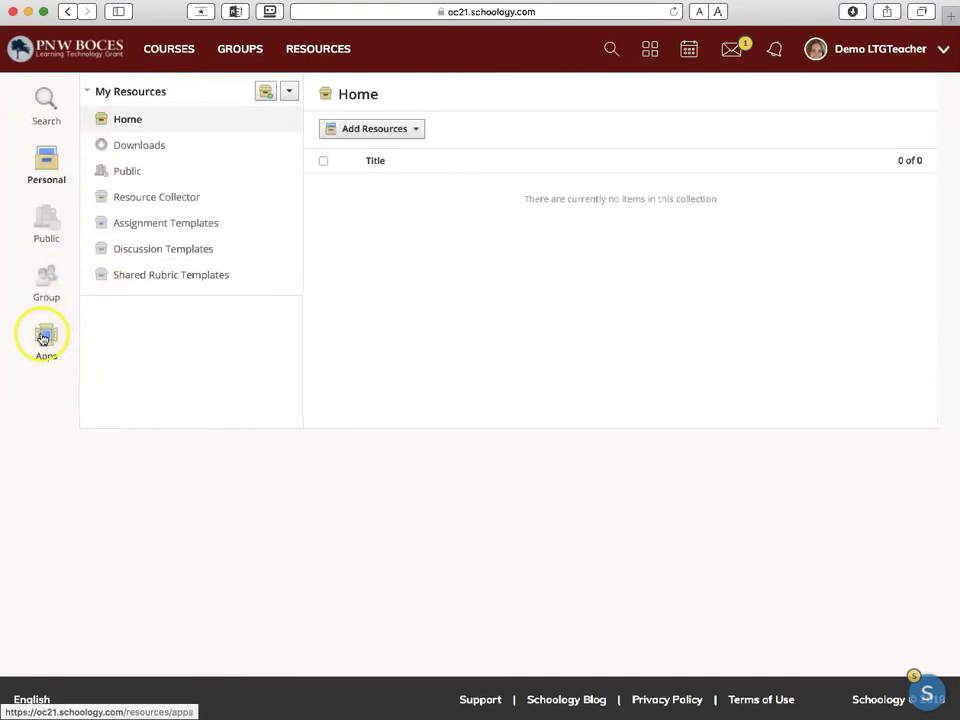
Step: Show the resource apps and bring up the Google Drive Resource App authorization request
left_click(46, 340)
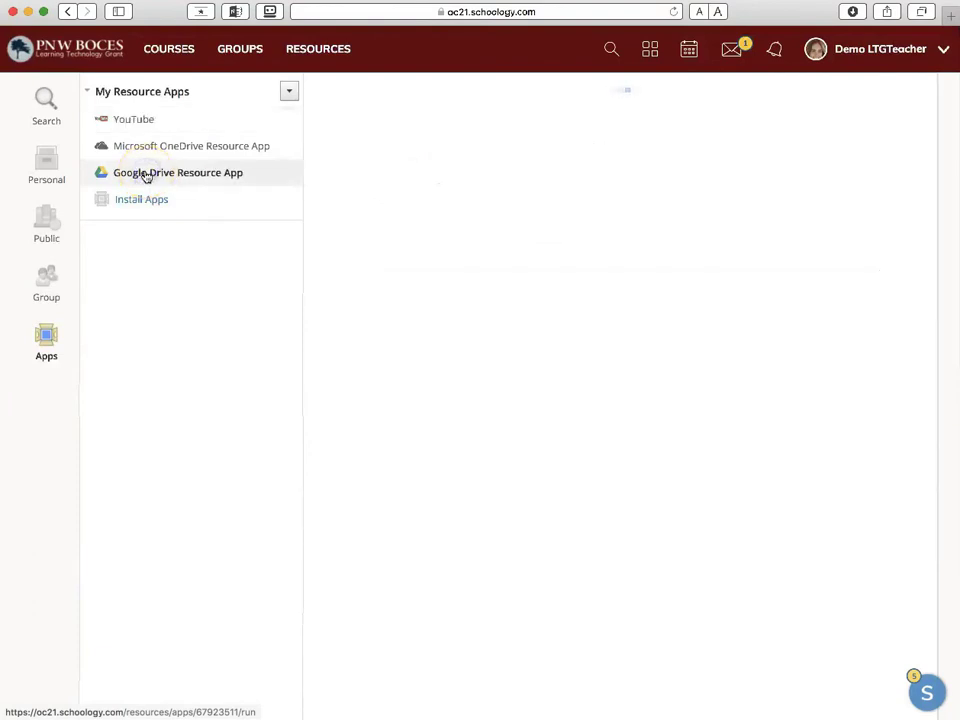
left_click(176, 172)
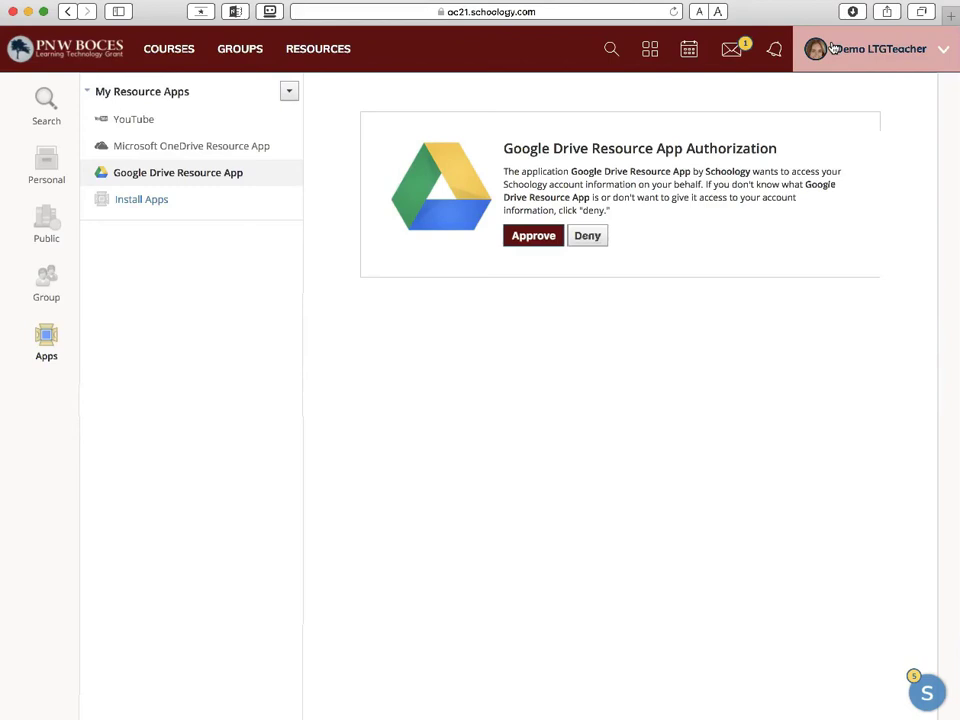
Step: Go to Your Profile from the account menu, view the Edit info form and cancel without changes
left_click(876, 48)
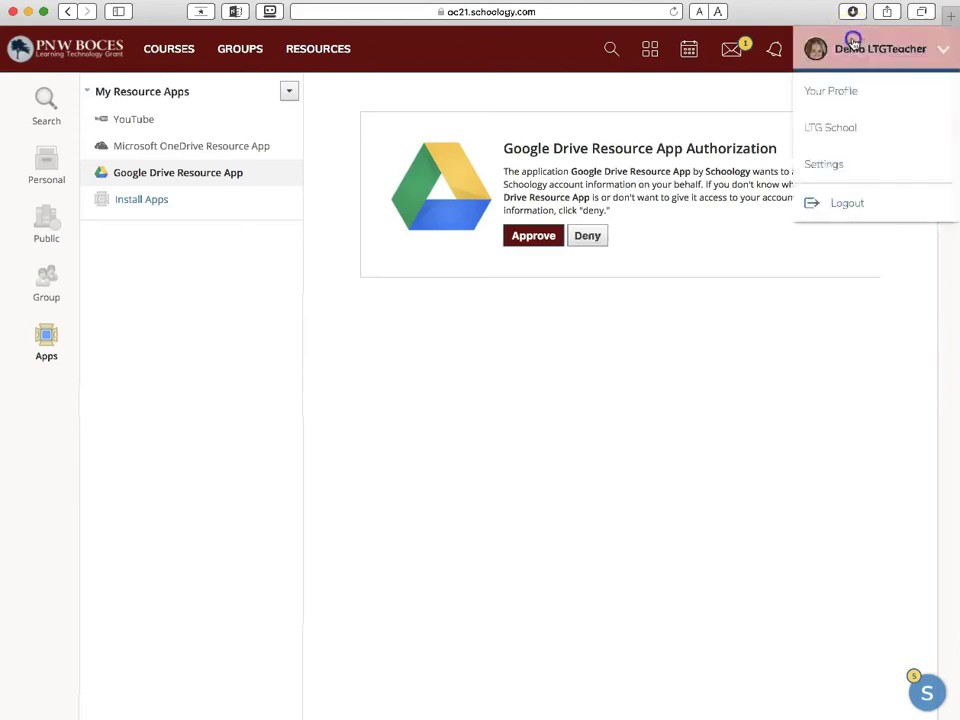
left_click(832, 90)
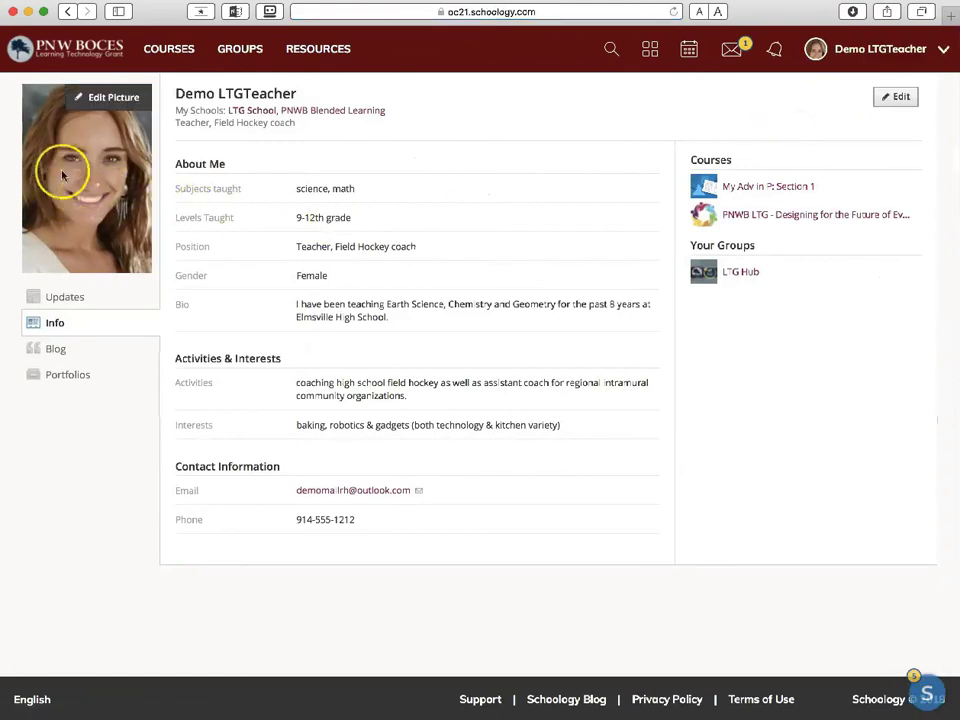
mouse_move(400, 198)
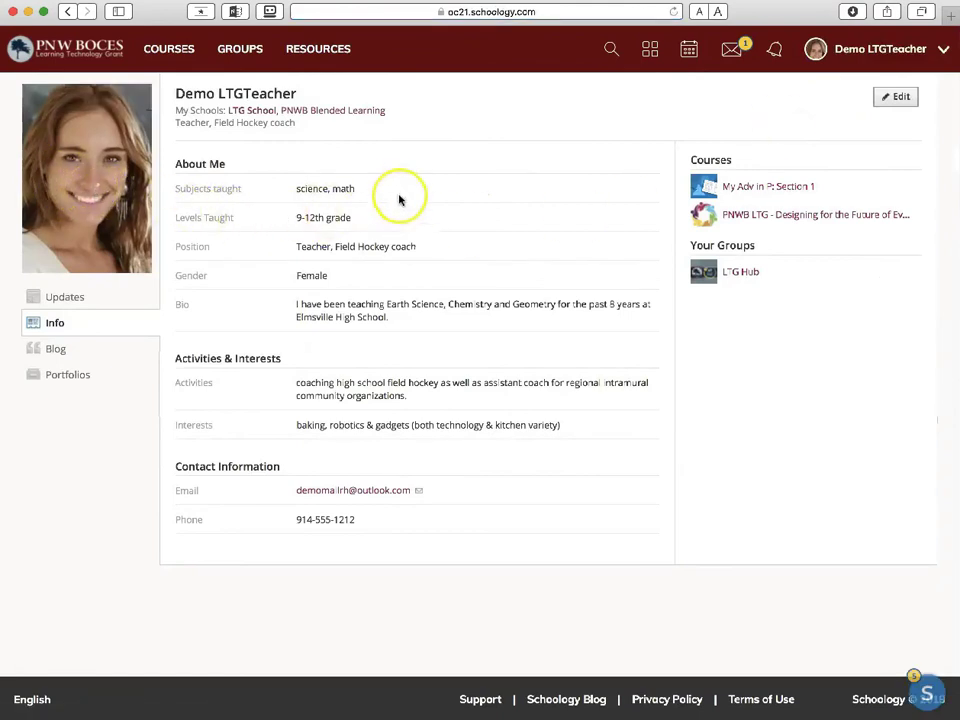
mouse_move(380, 222)
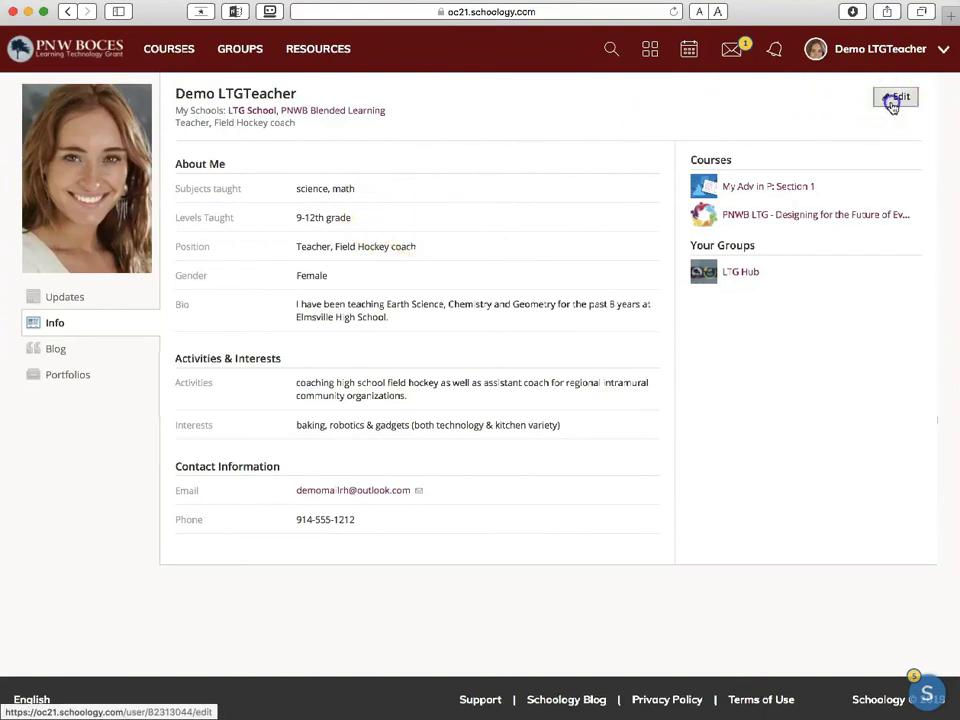
left_click(896, 96)
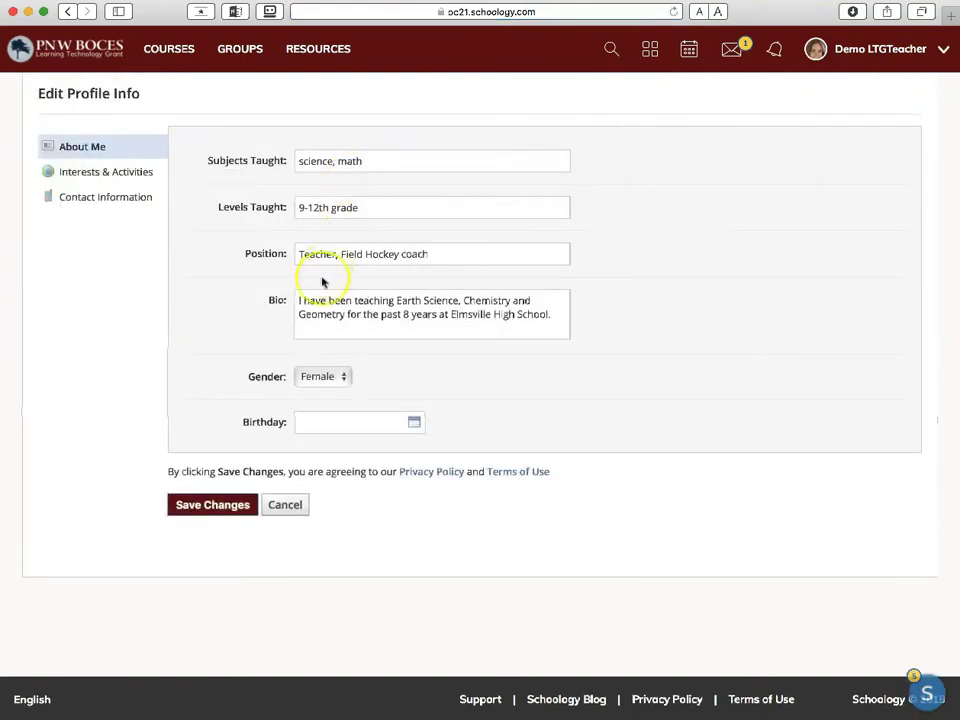
left_click(284, 504)
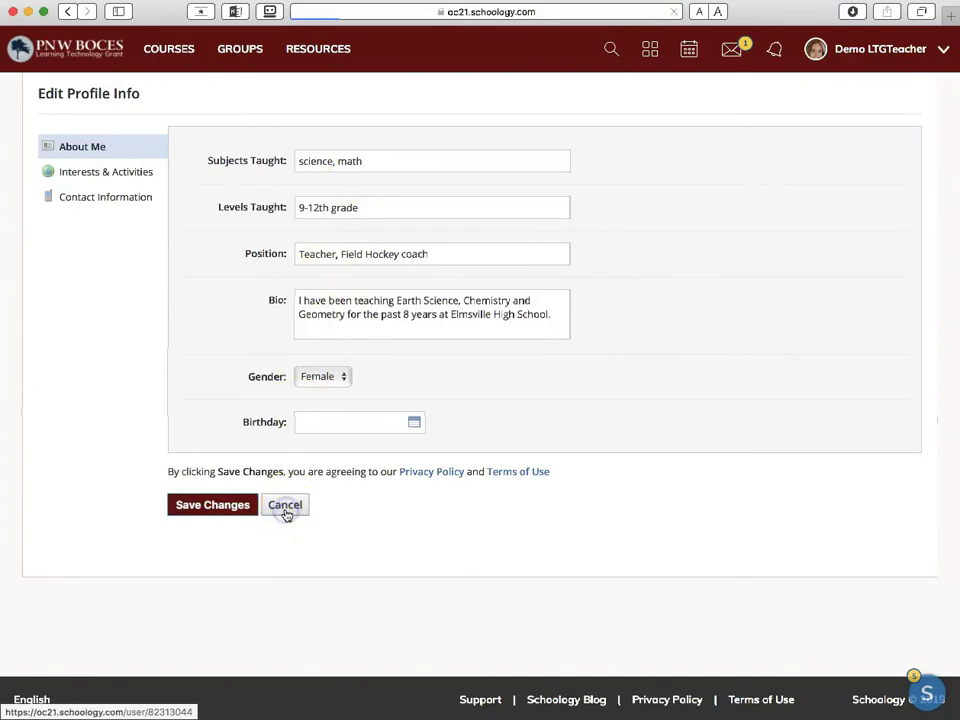
left_click(284, 504)
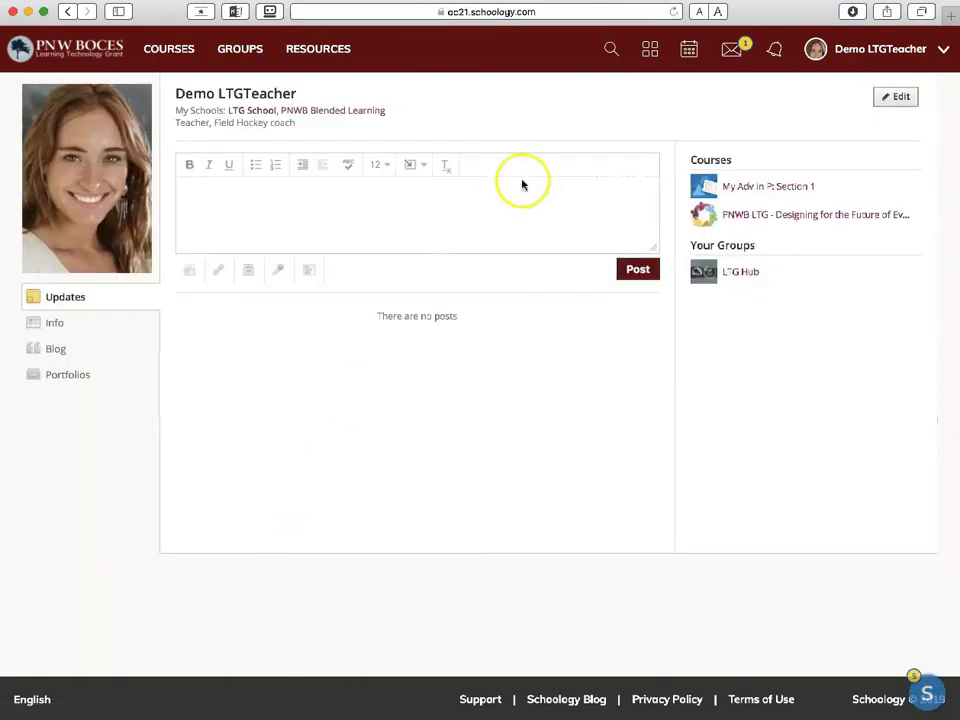
Step: View the account Settings page, then return home and scroll to the feed's profile-customization tips
left_click(880, 48)
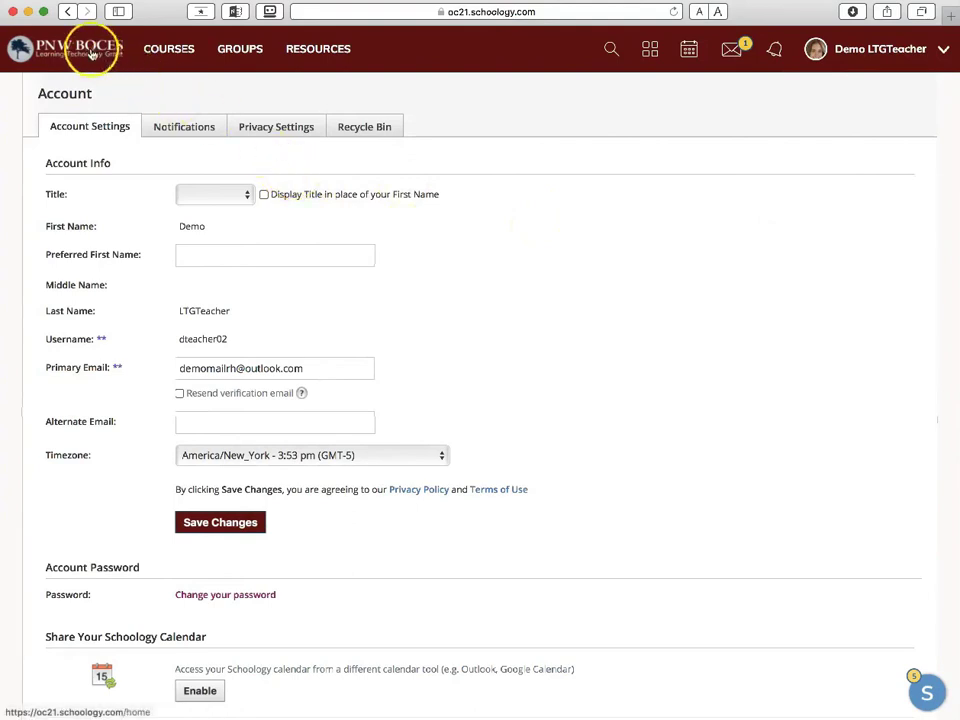
left_click(64, 48)
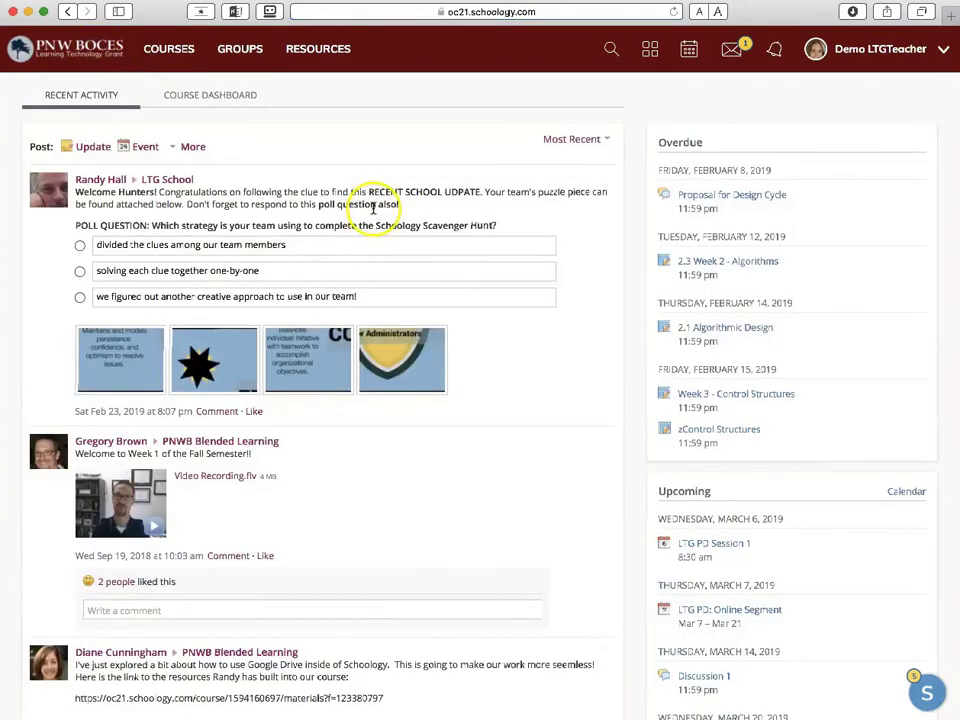
scroll("down", 3)
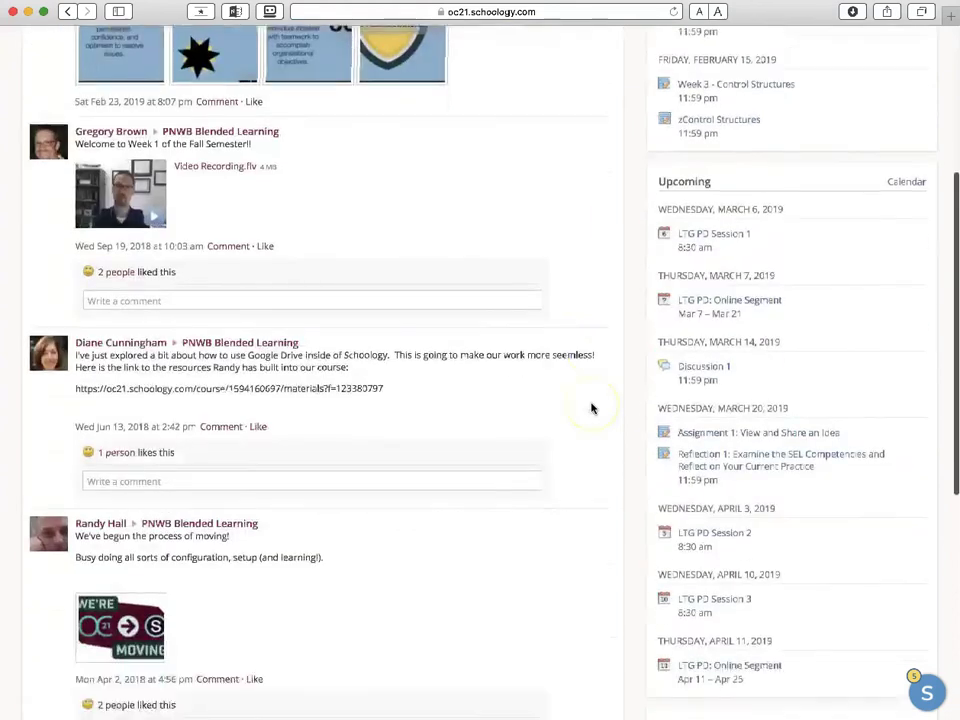
scroll("down", 3)
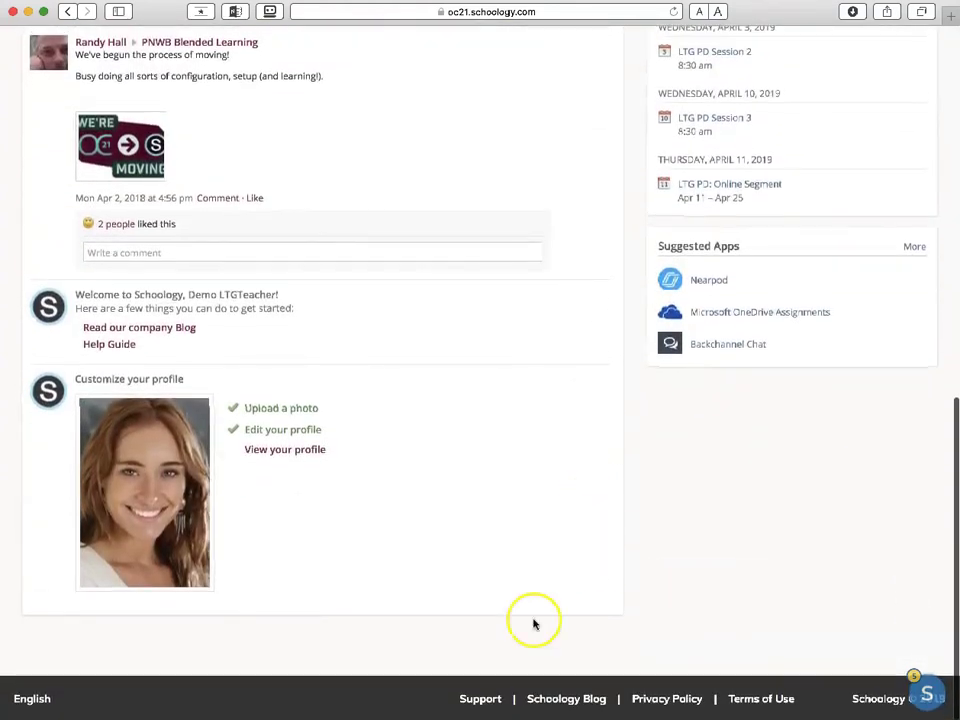
Step: Bring up the Support dialog from the page footer listing contacts and support center links
left_click(480, 698)
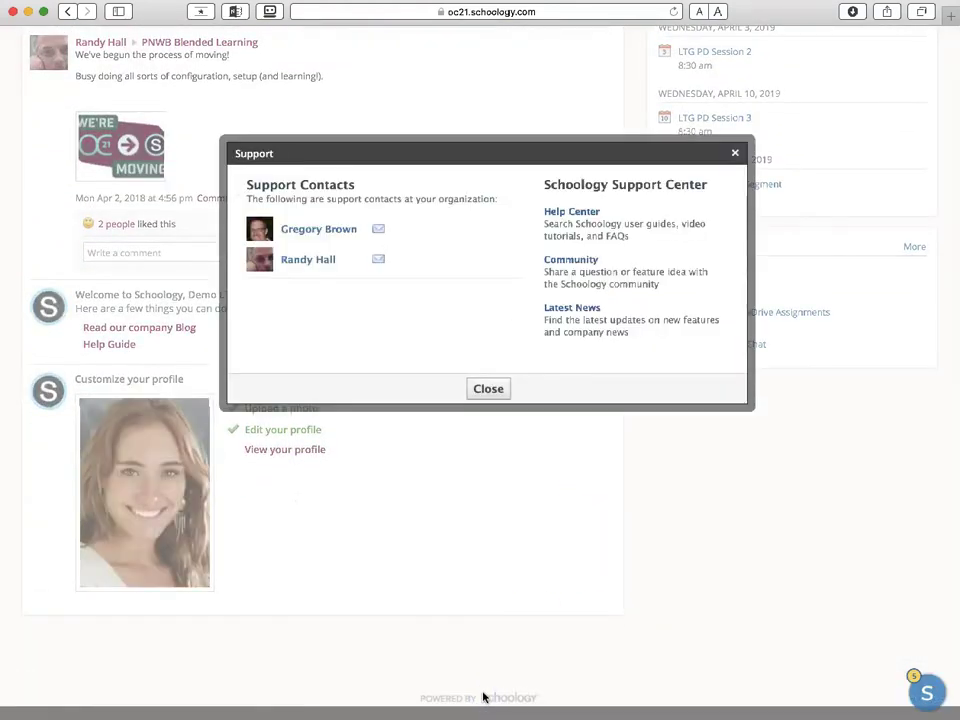
mouse_move(496, 650)
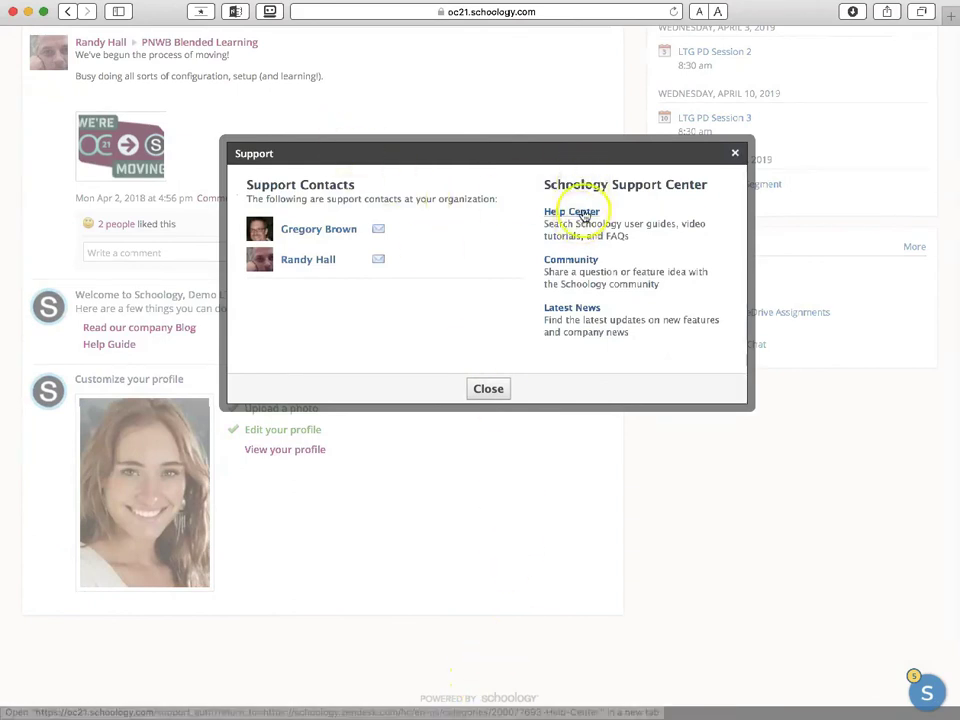
mouse_move(596, 300)
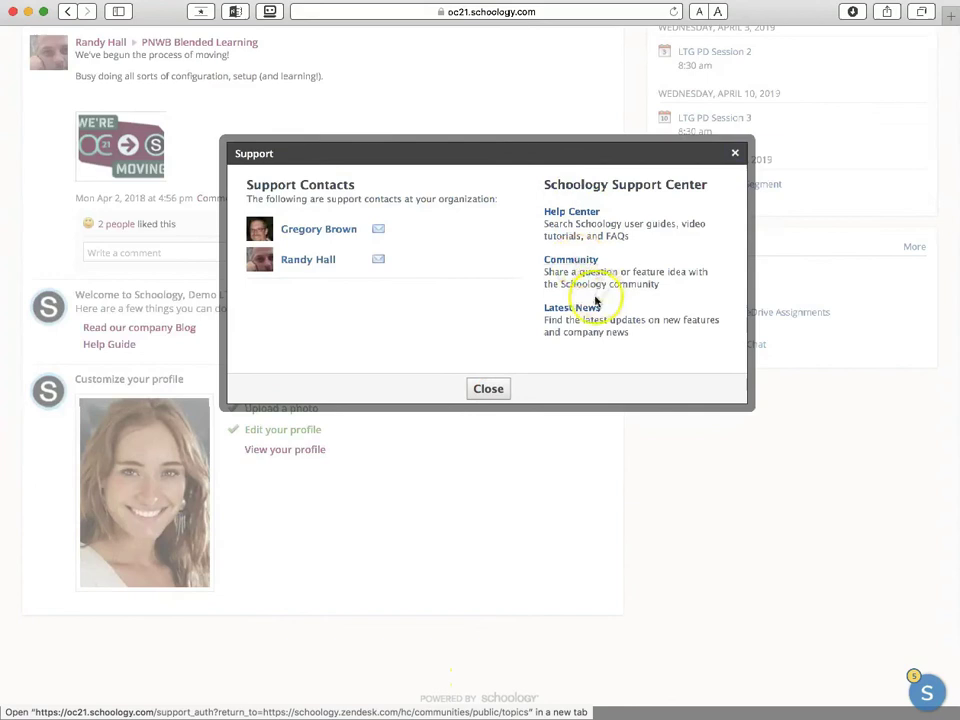